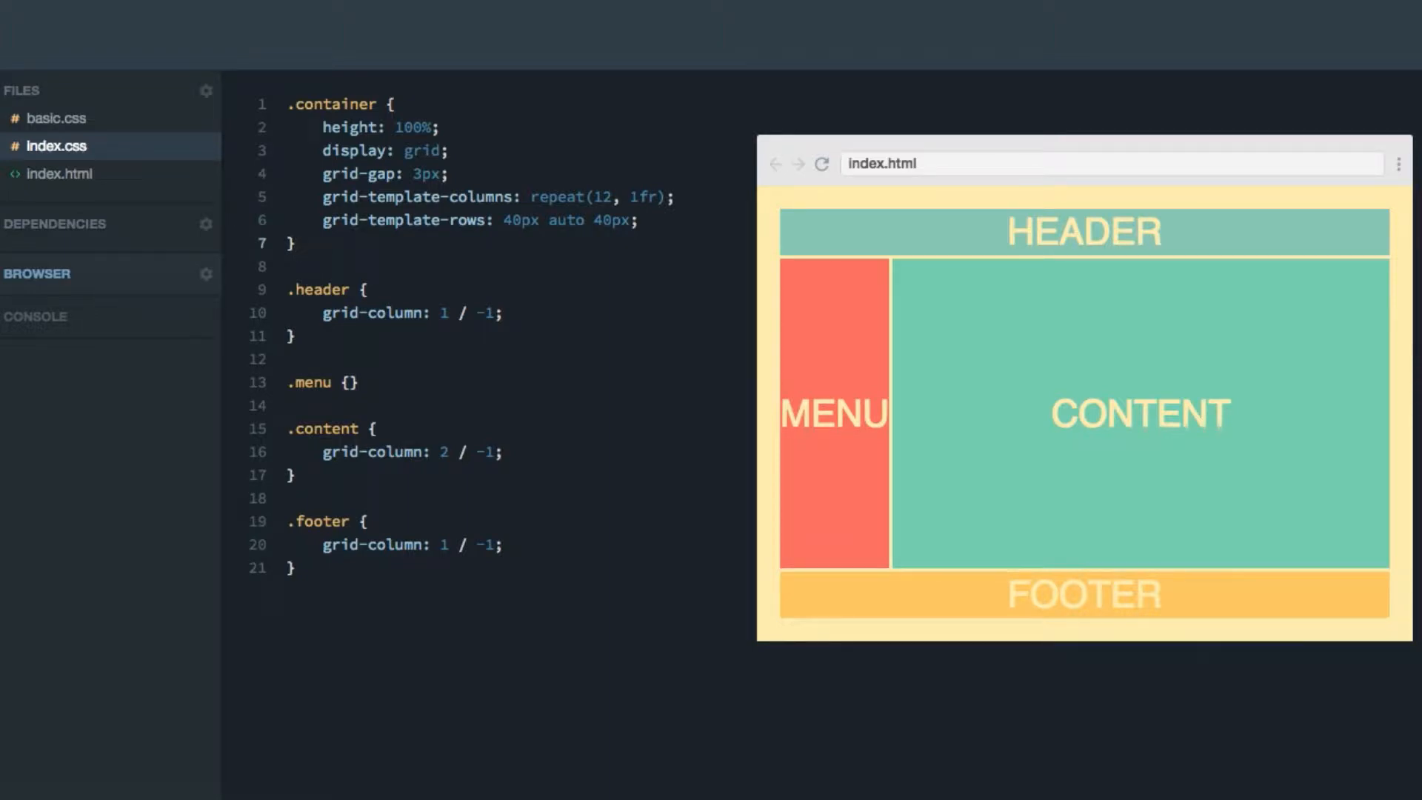
mouse_move(842, 549)
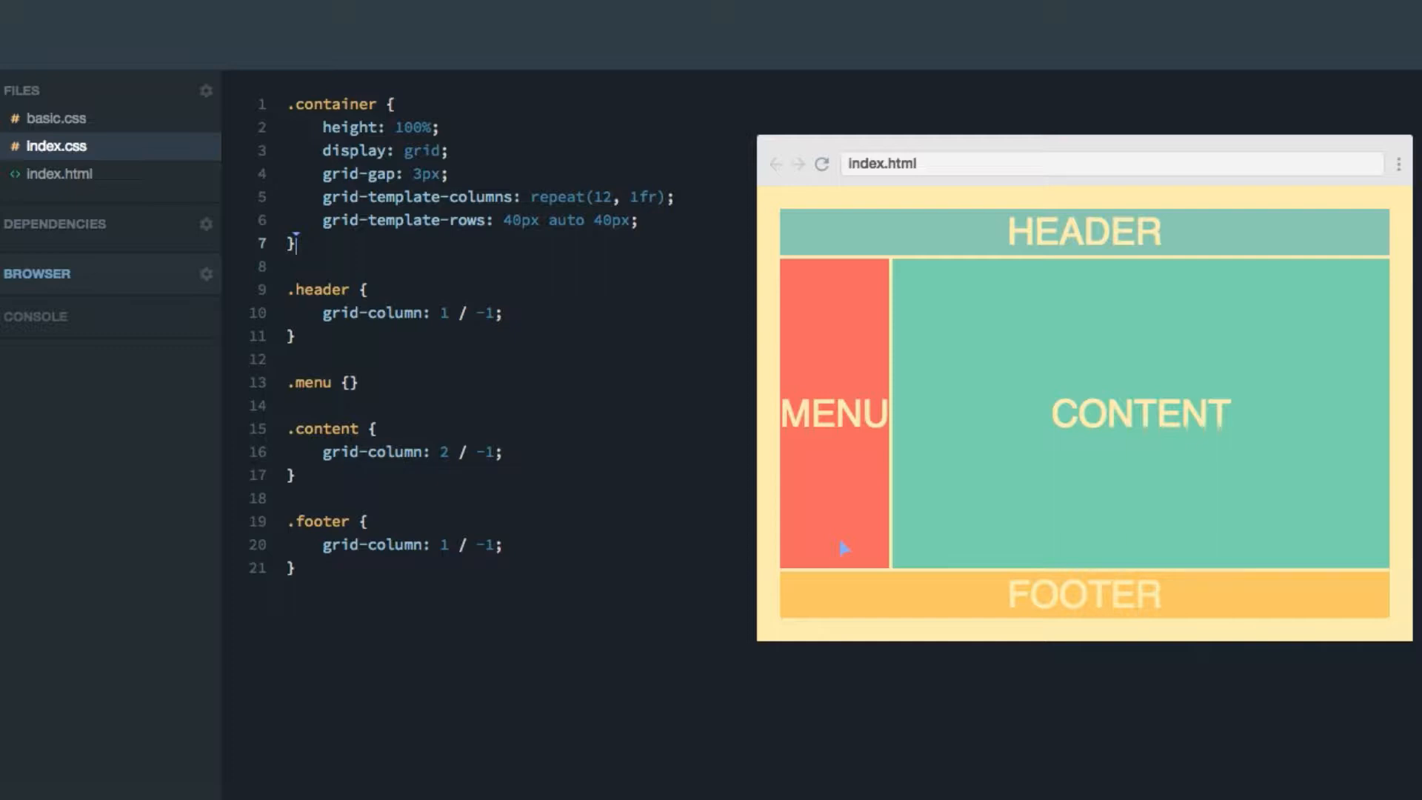
mouse_move(393, 252)
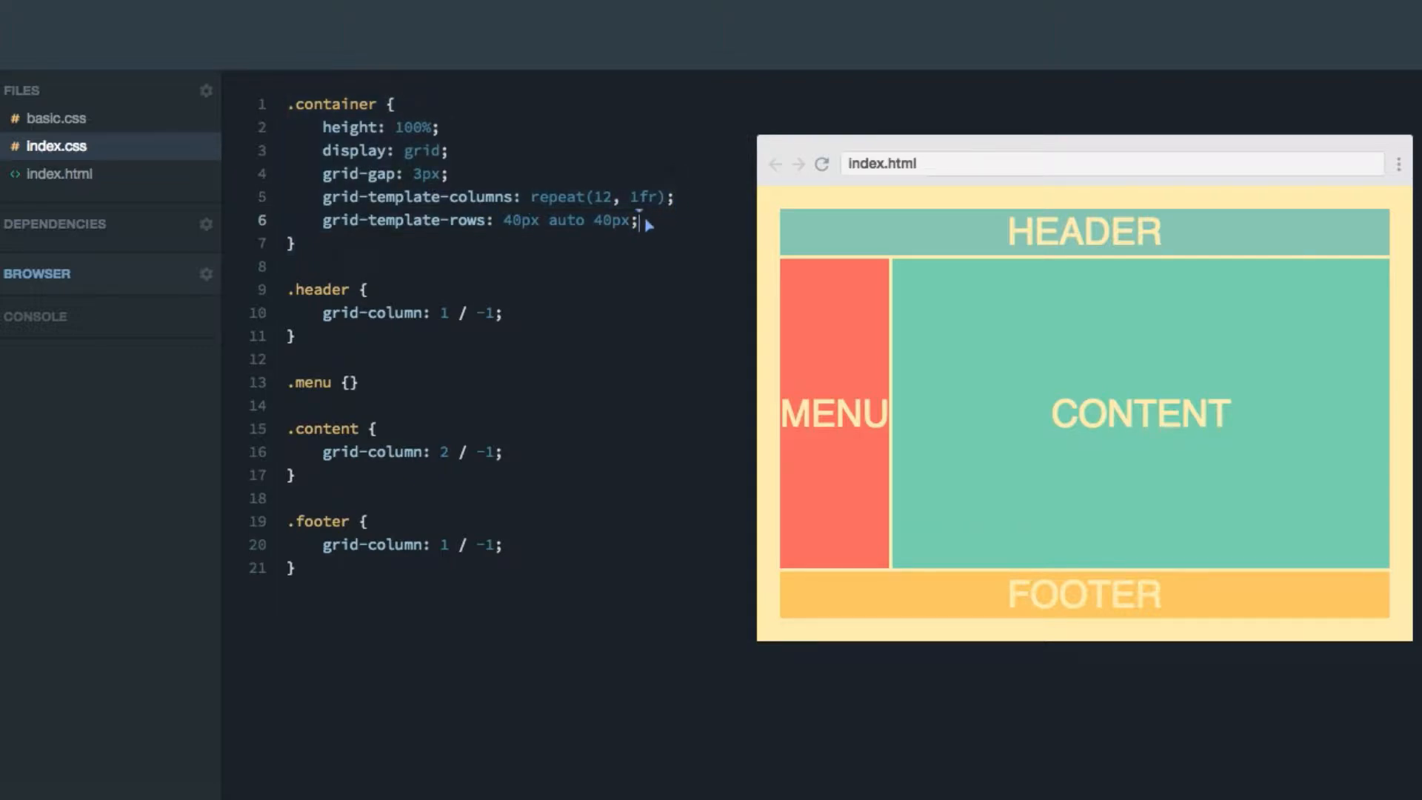
Add a '// grid-area' comment inside the .header rule.
drag(500, 219, 636, 219)
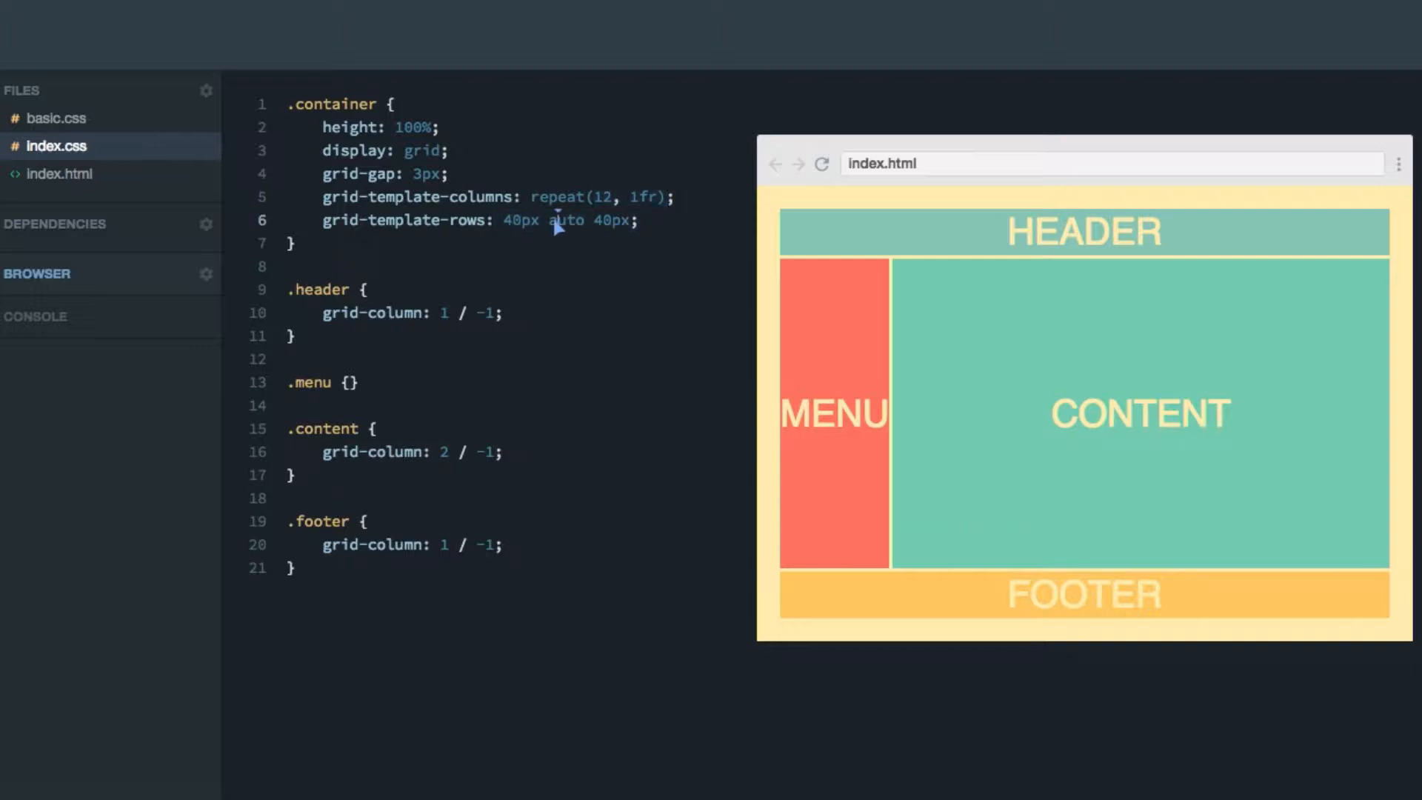
double_click(566, 221)
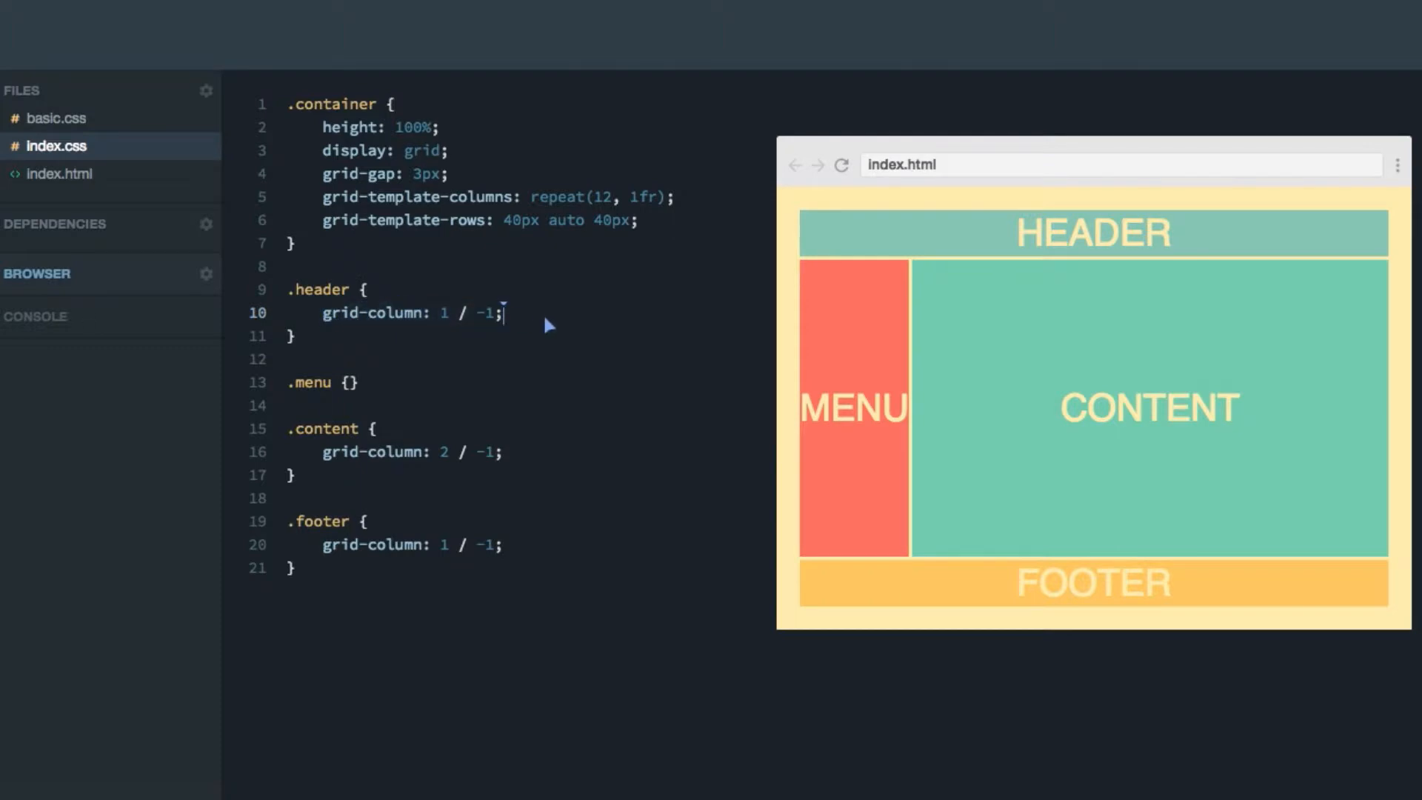
text(//)
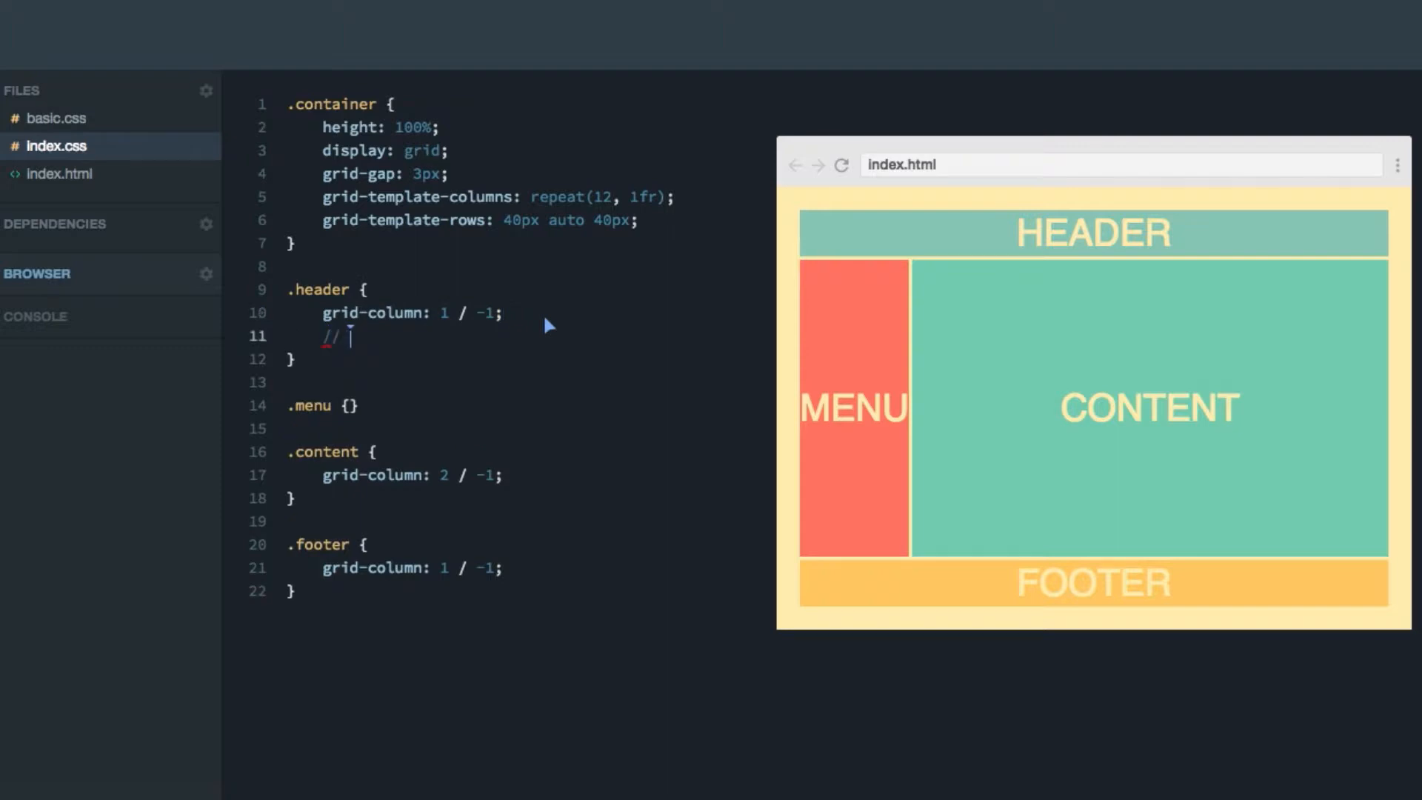
text(grid-area)
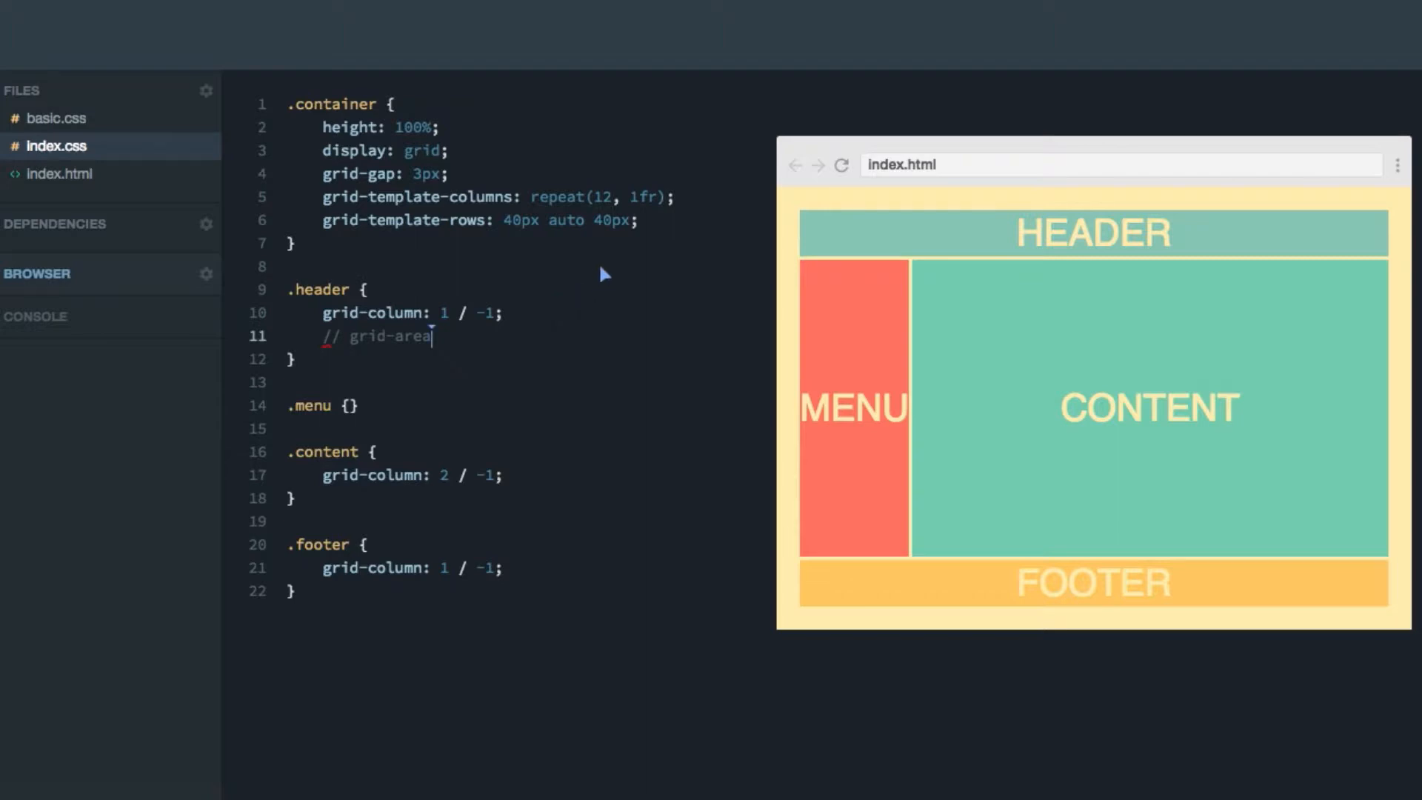
Add grid-template-areas to .container with a first row string of twelve h's.
key(Enter)
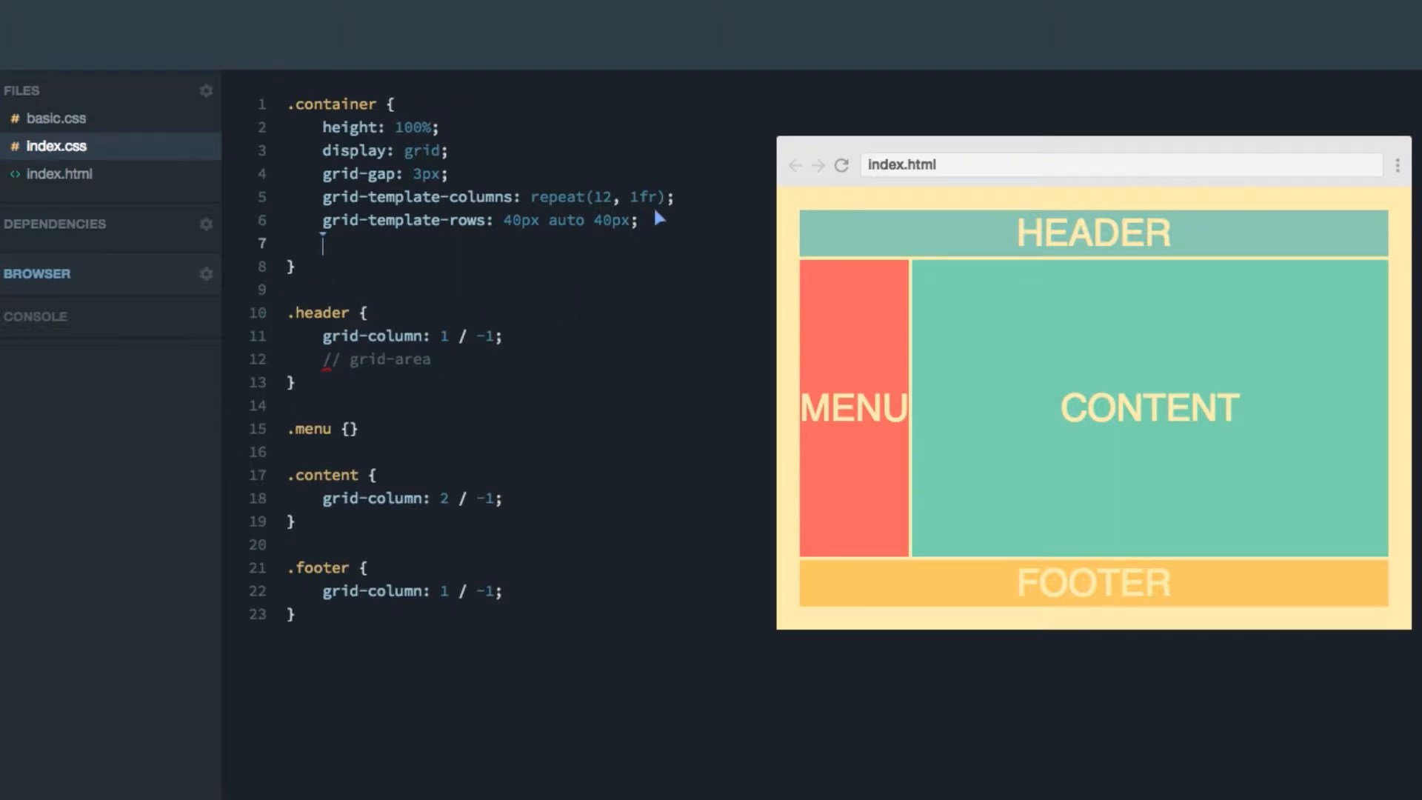
text(grid-template-areas:)
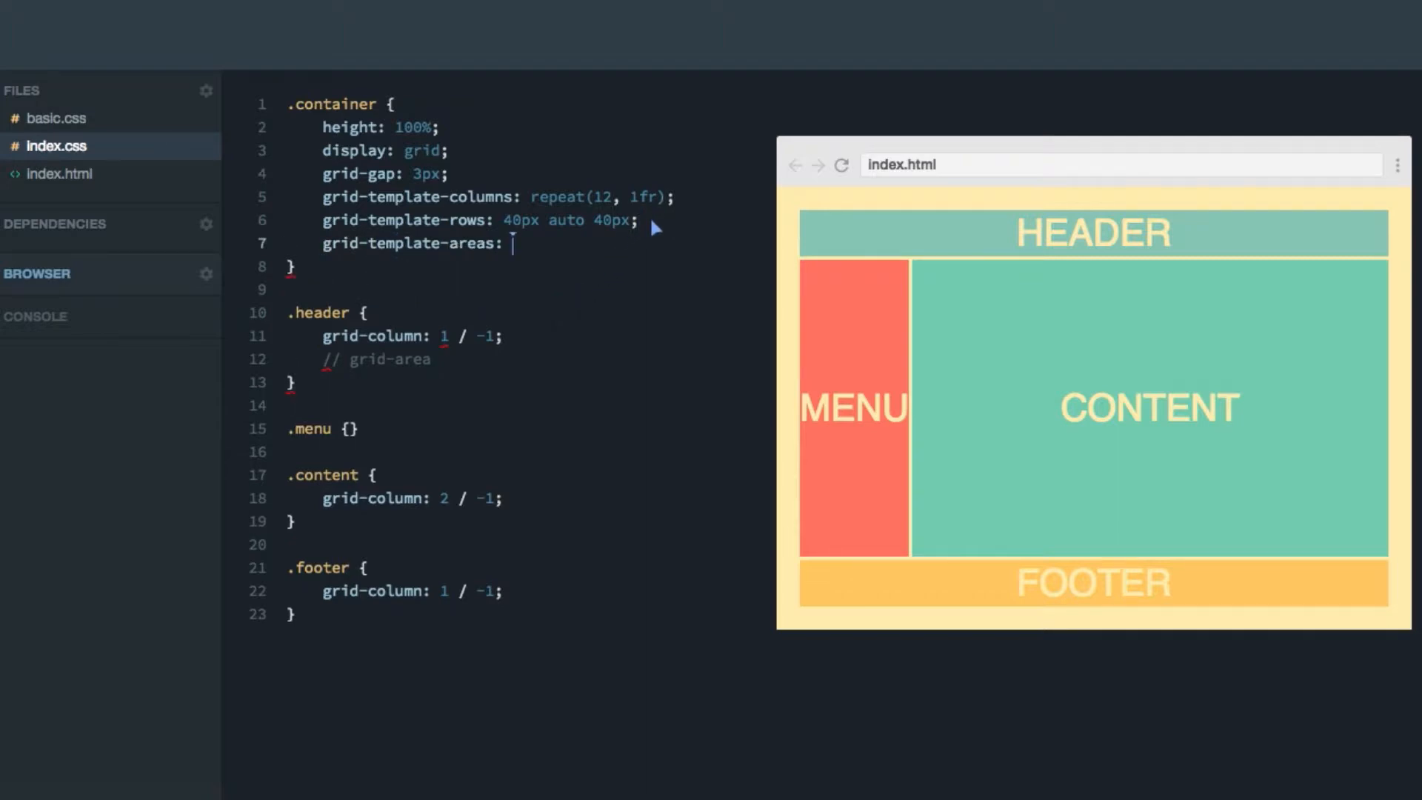
text(;)
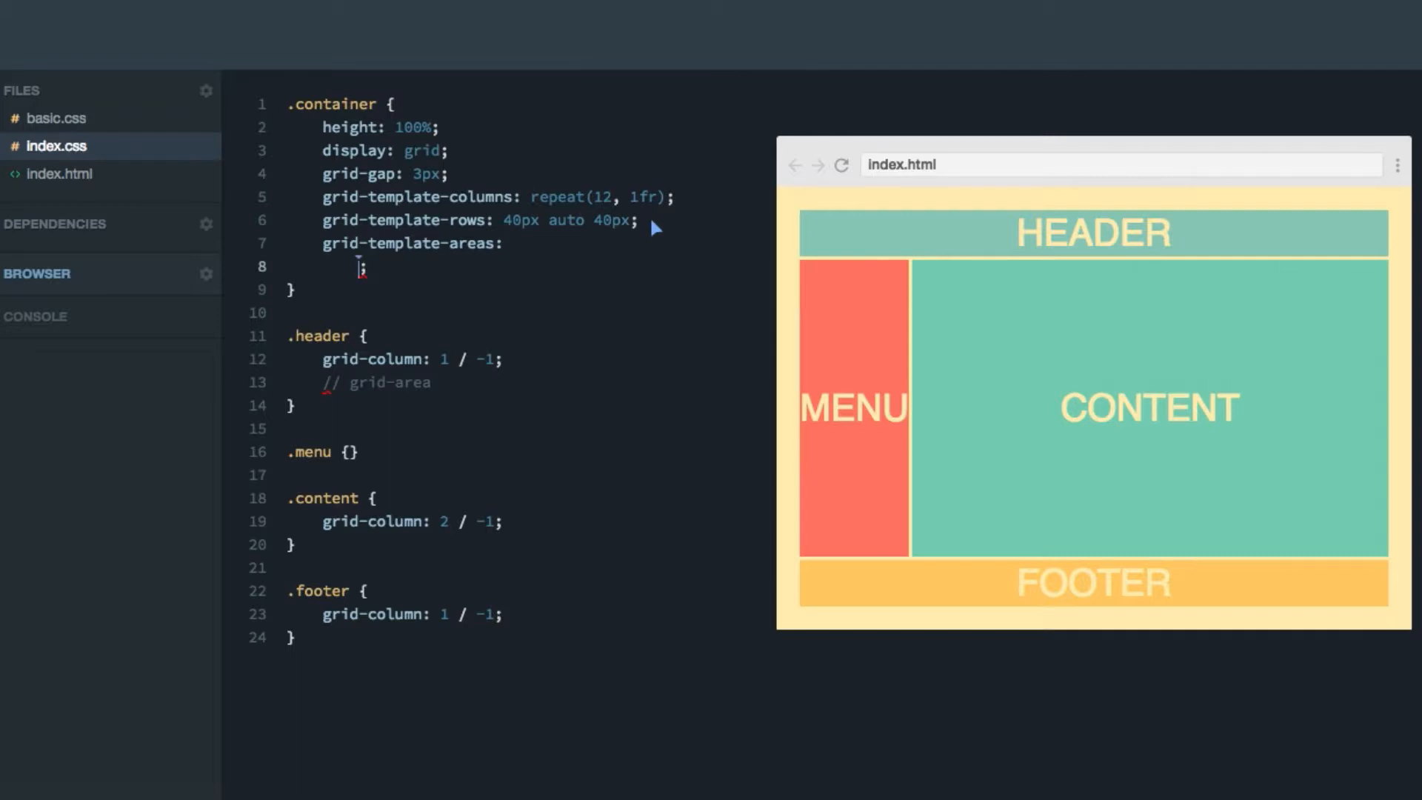
text("")
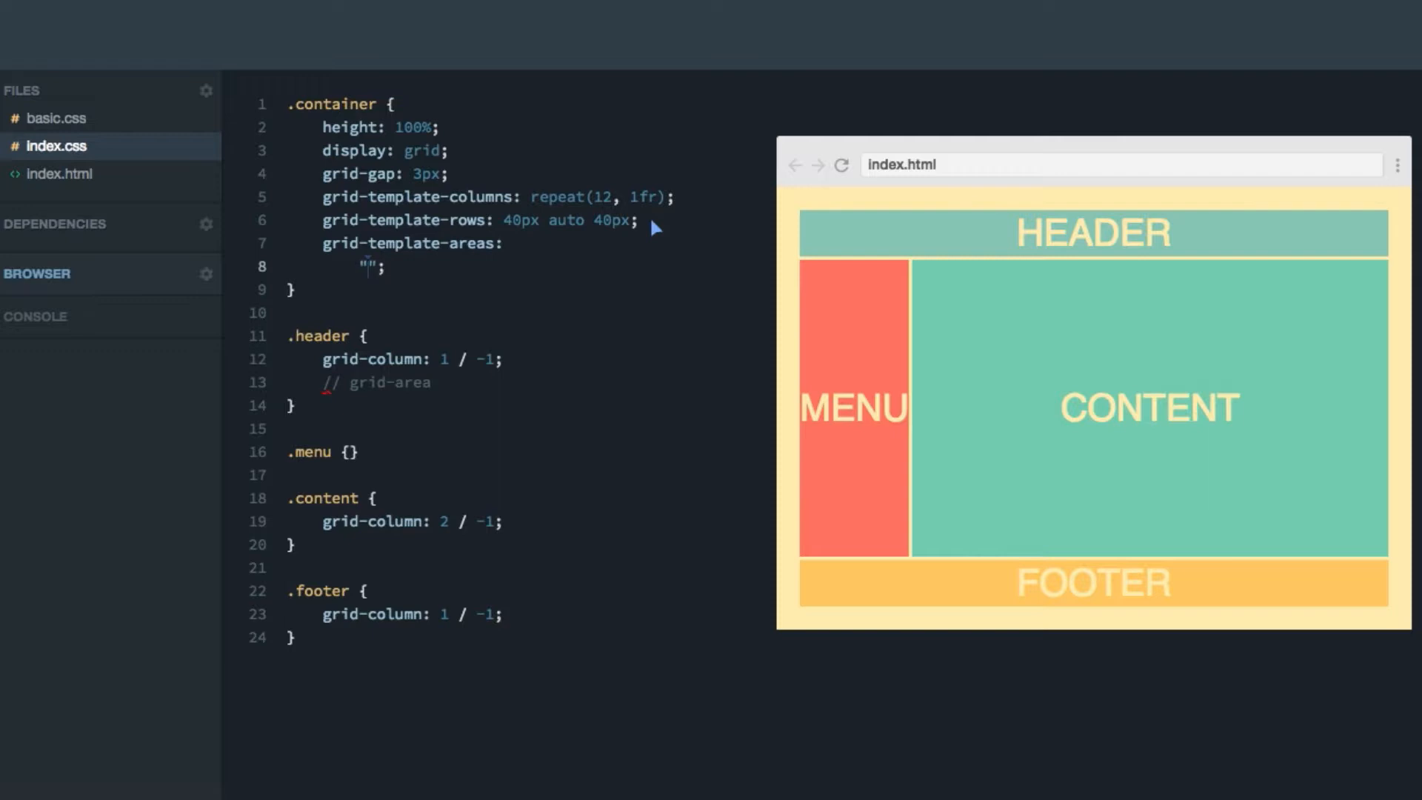
text(h h h h h h h h h h h h)
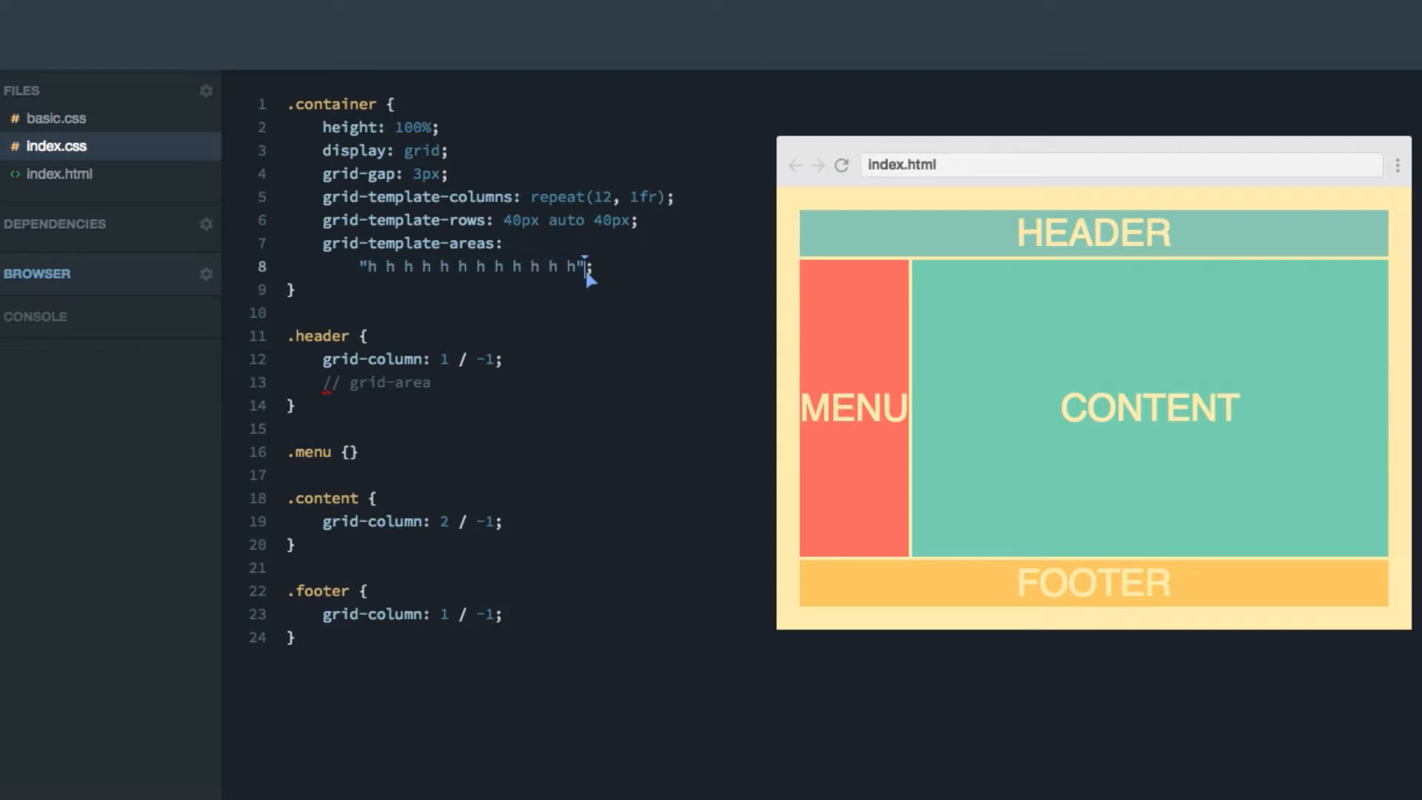
key(Enter)
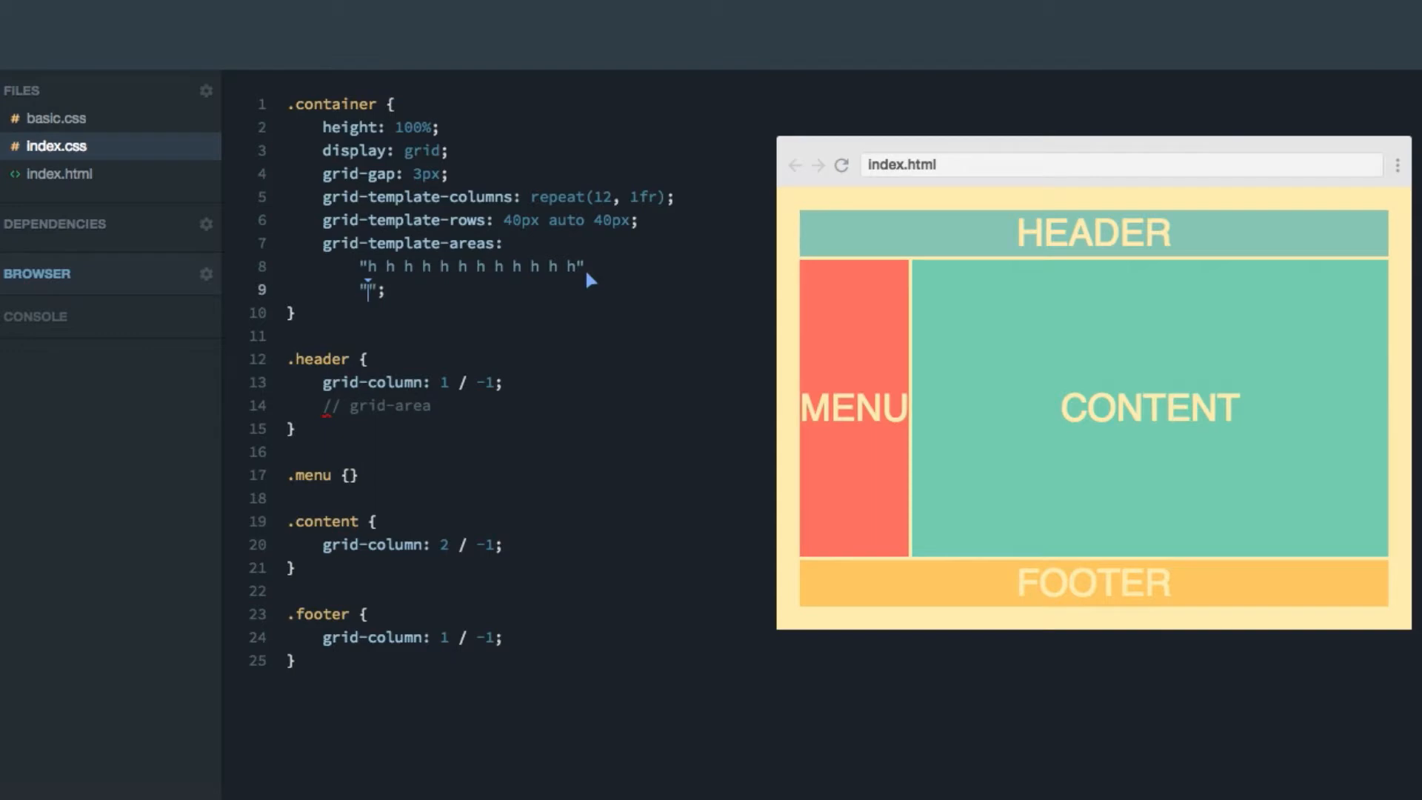
Add the 'm c c c…' menu-plus-content row and the full footer row of f's.
text(m c c c c c c c c c c c)
text("f f f f f f f f f f f f";)
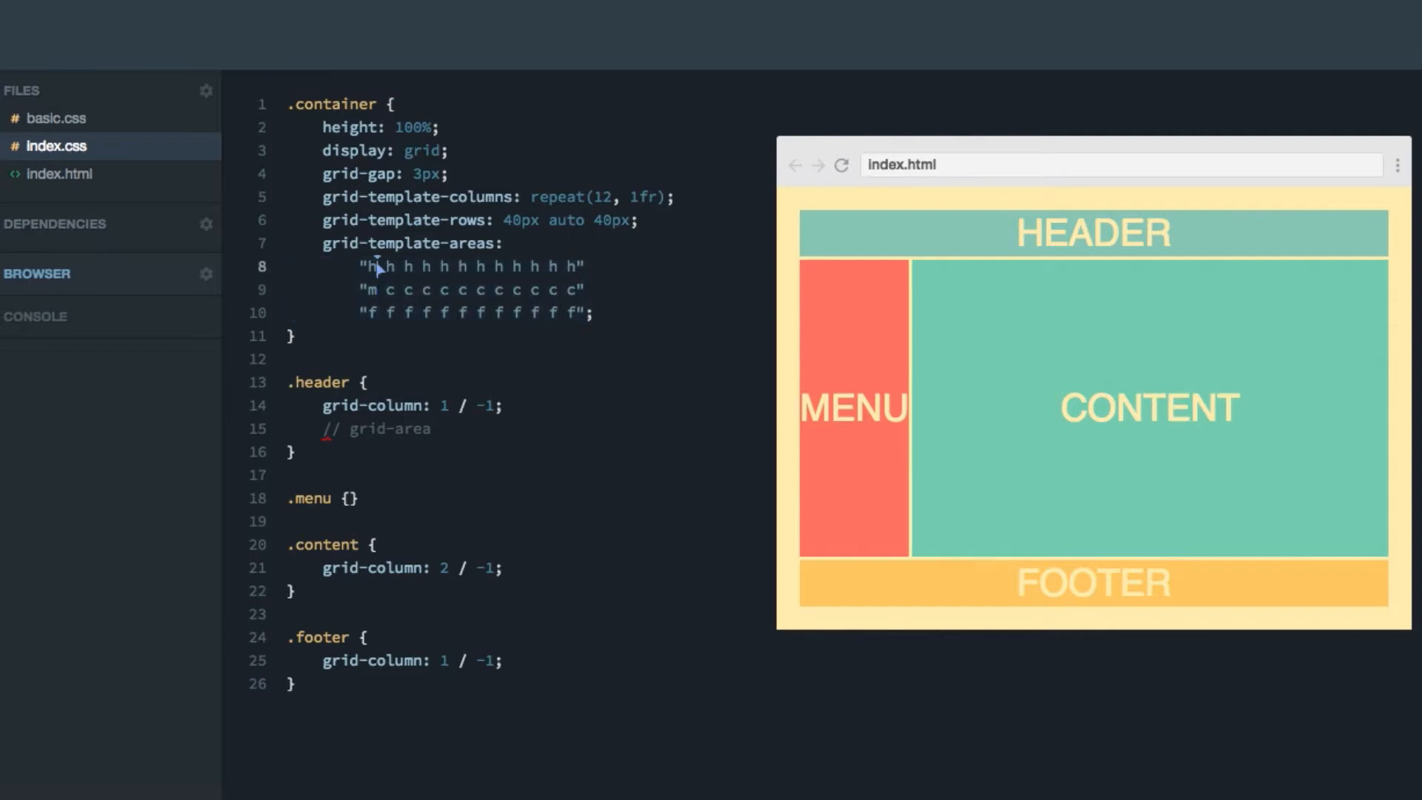
mouse_move(390, 295)
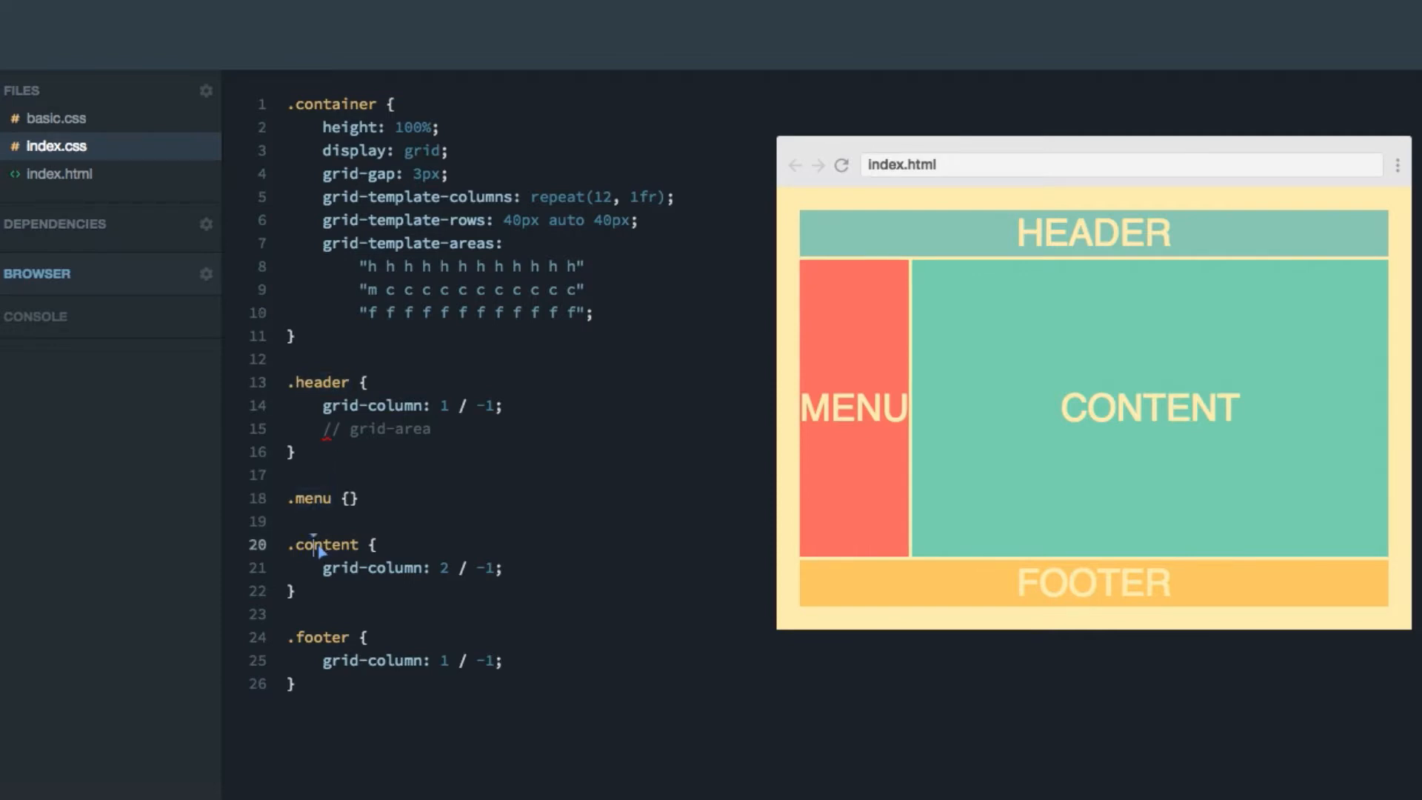
mouse_move(328, 648)
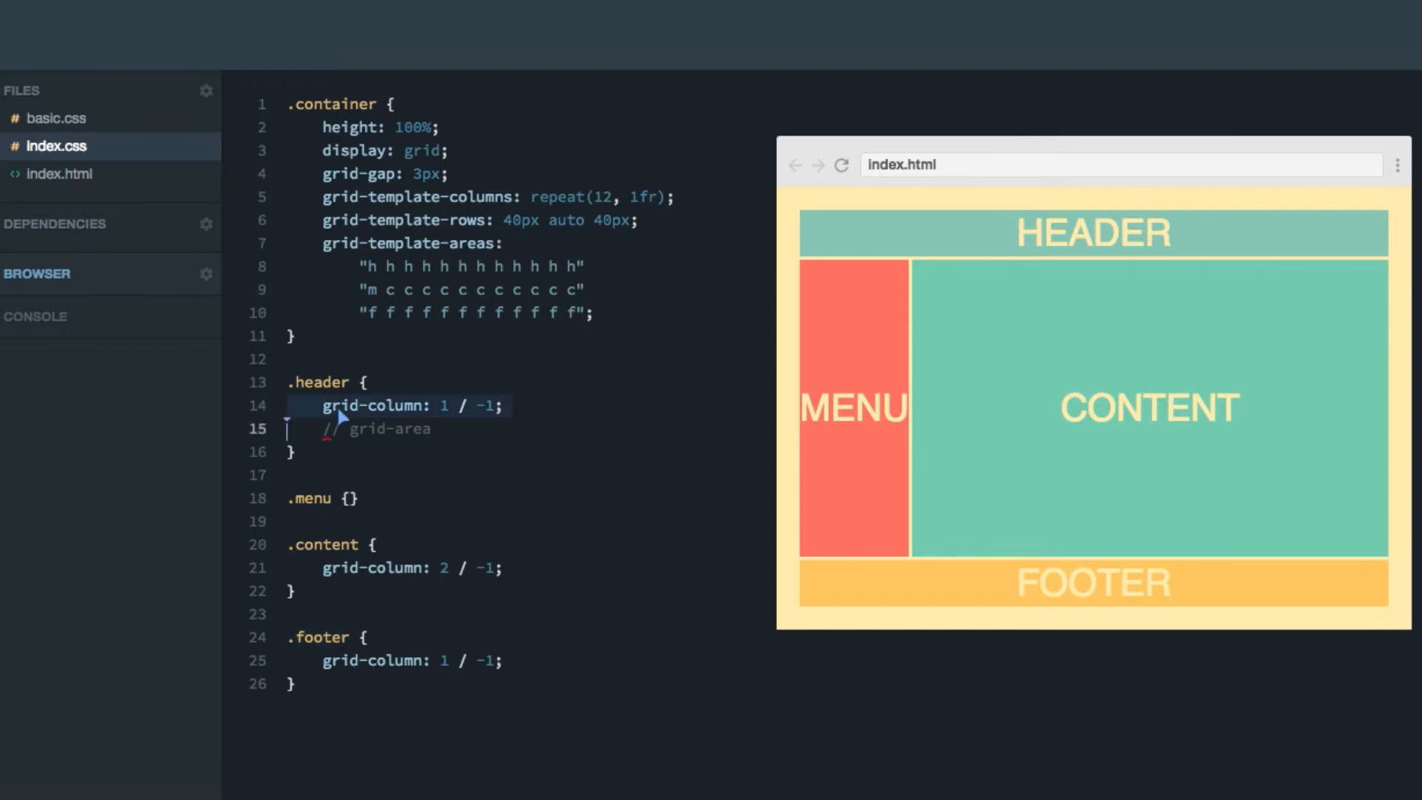
Remove the old grid-column declarations and give .header grid-area: h.
key(Delete)
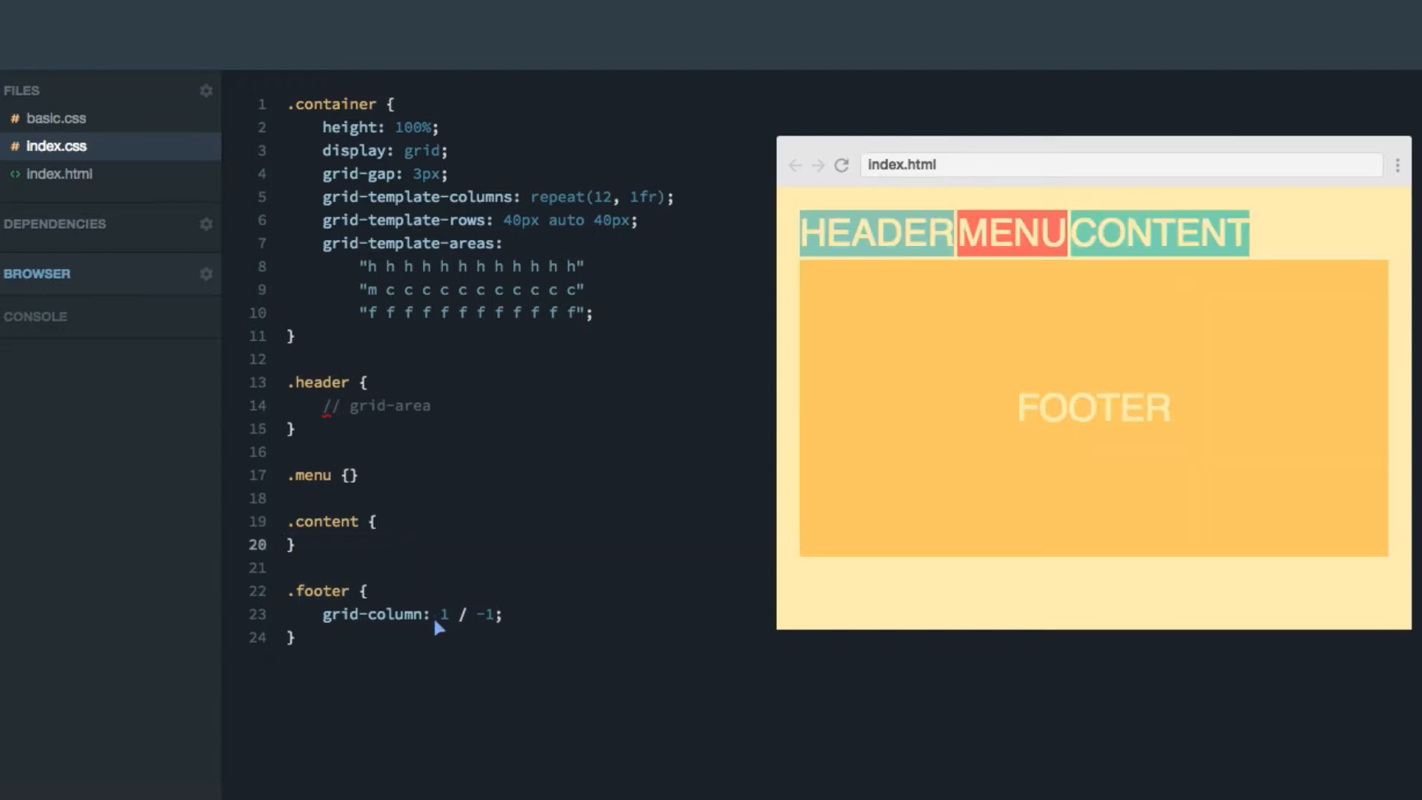
key(Backspace)
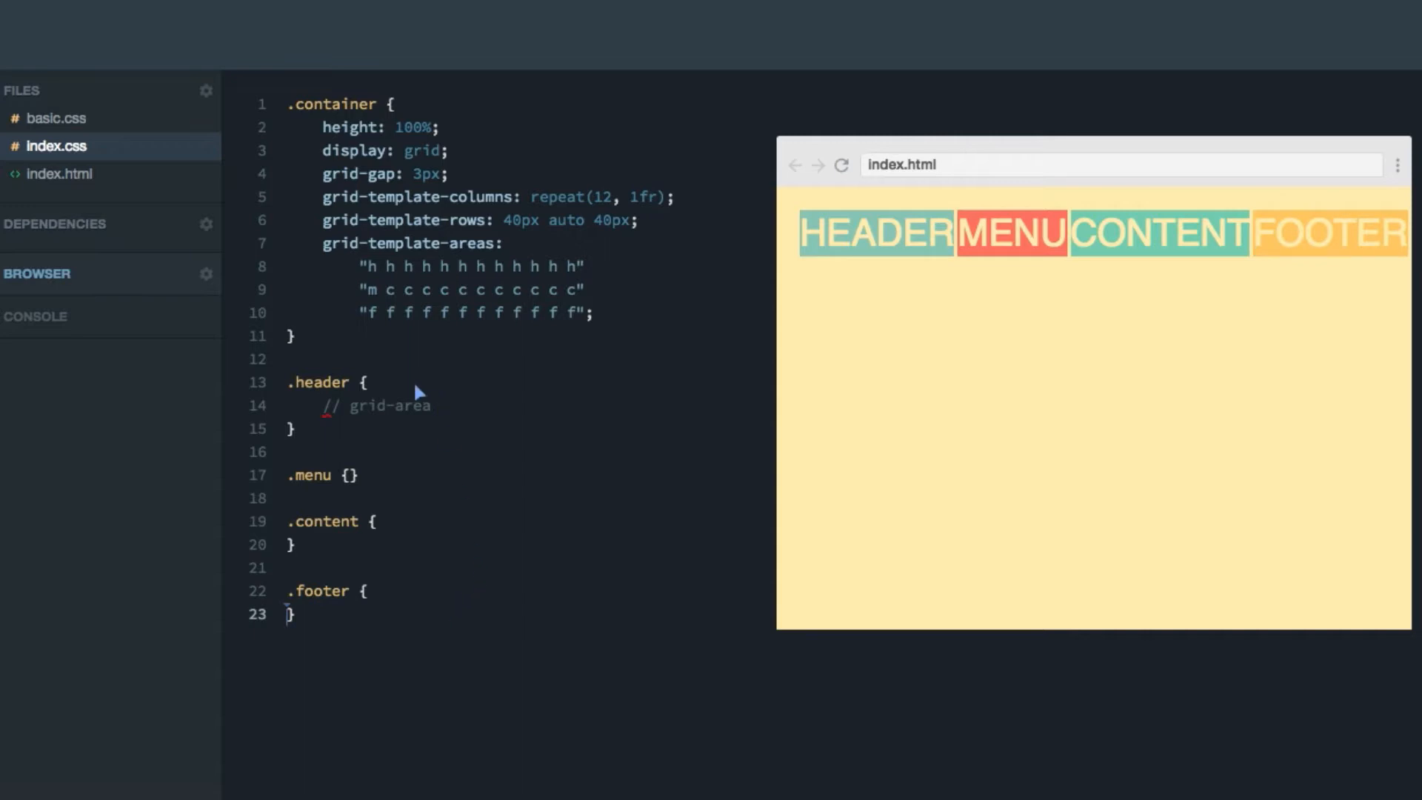
key(Enter)
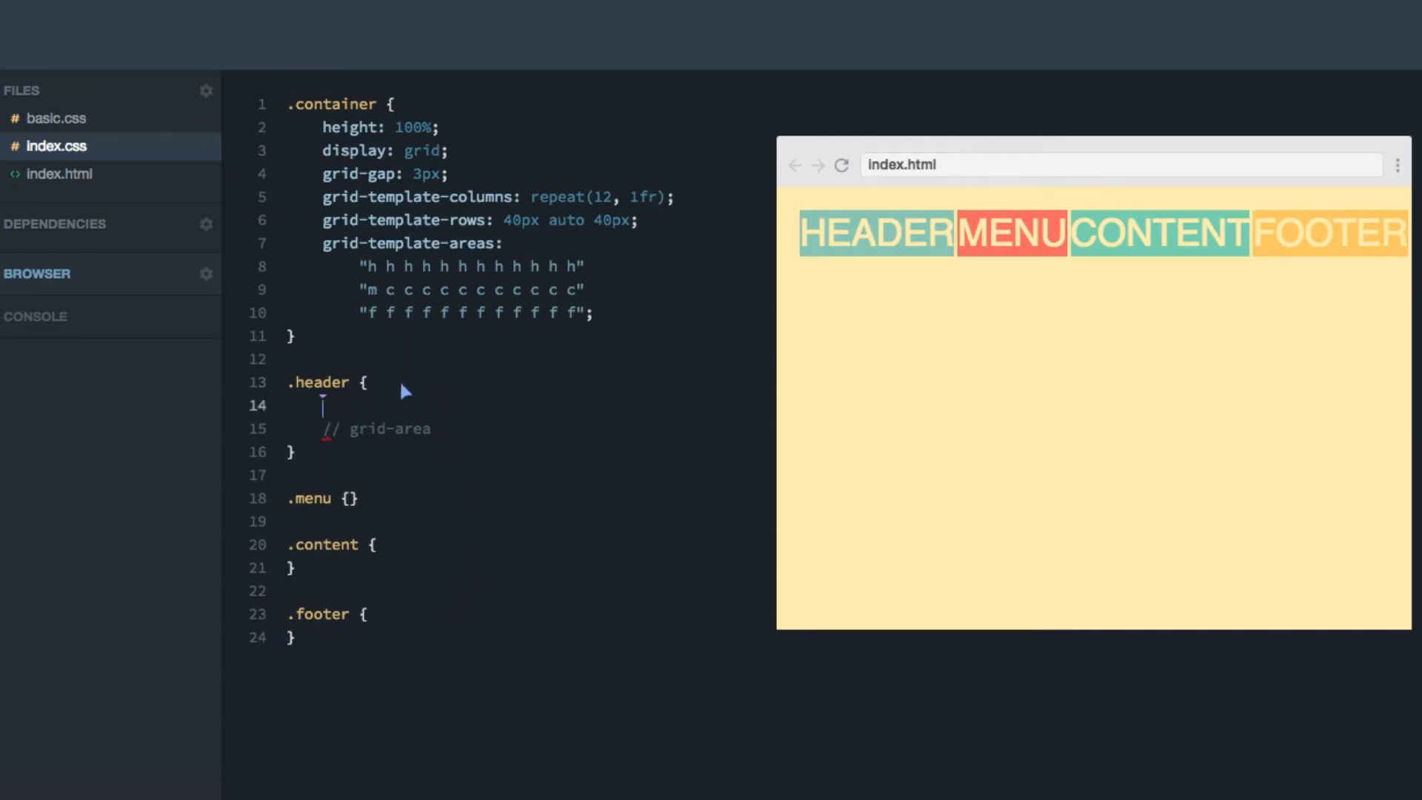
text(grid-area: h;)
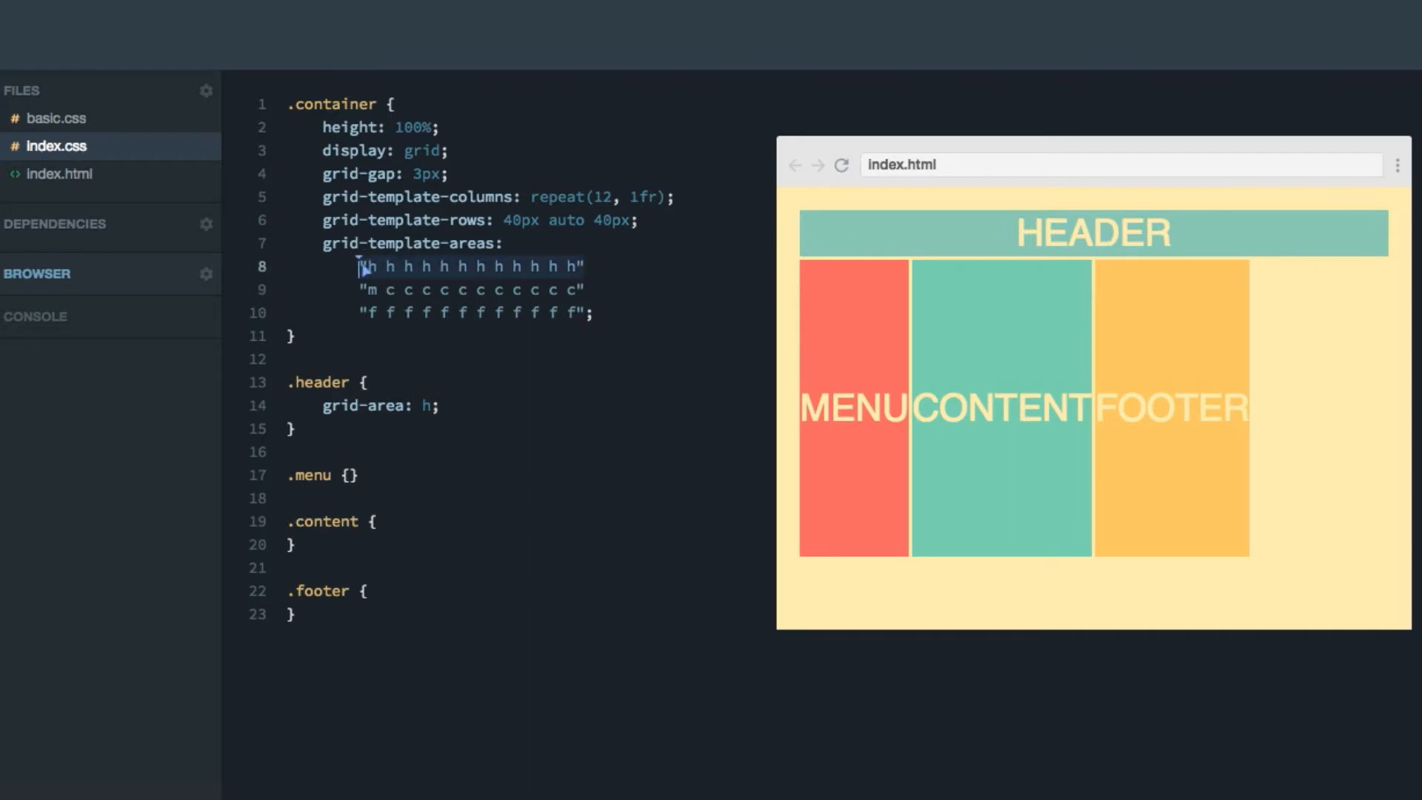
Assign grid-area: m to .menu, c to .content and f to .footer.
click(350, 476)
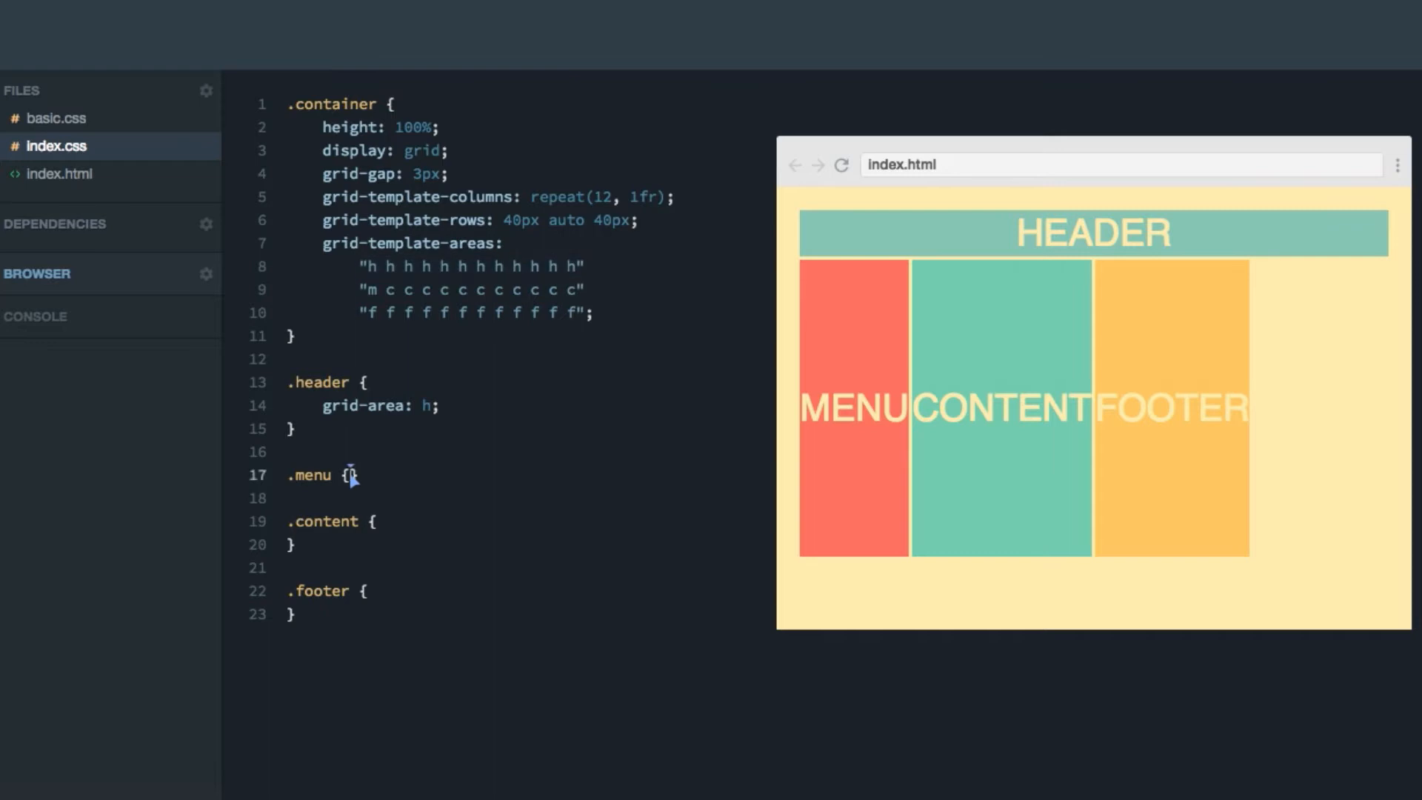
text(grid-area:)
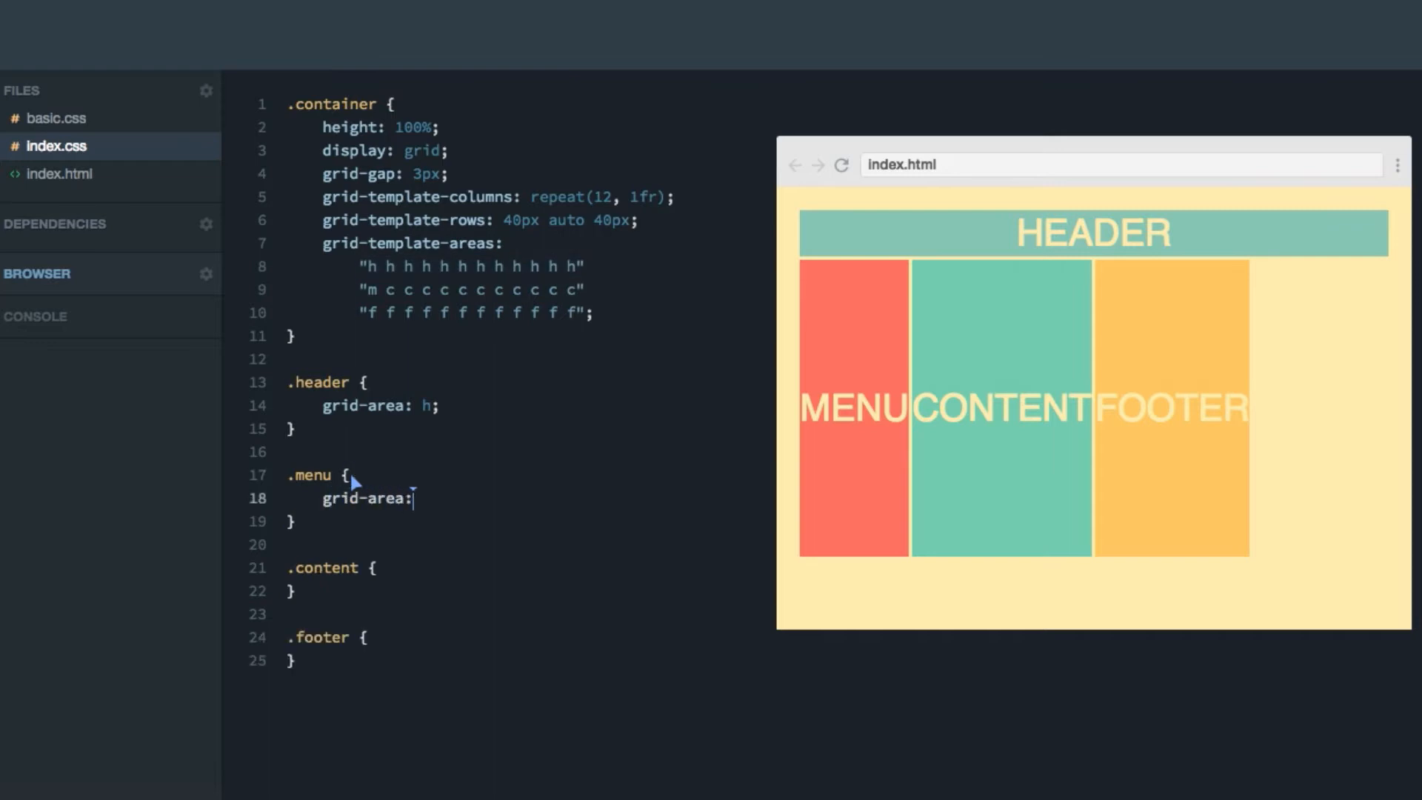
text(m;)
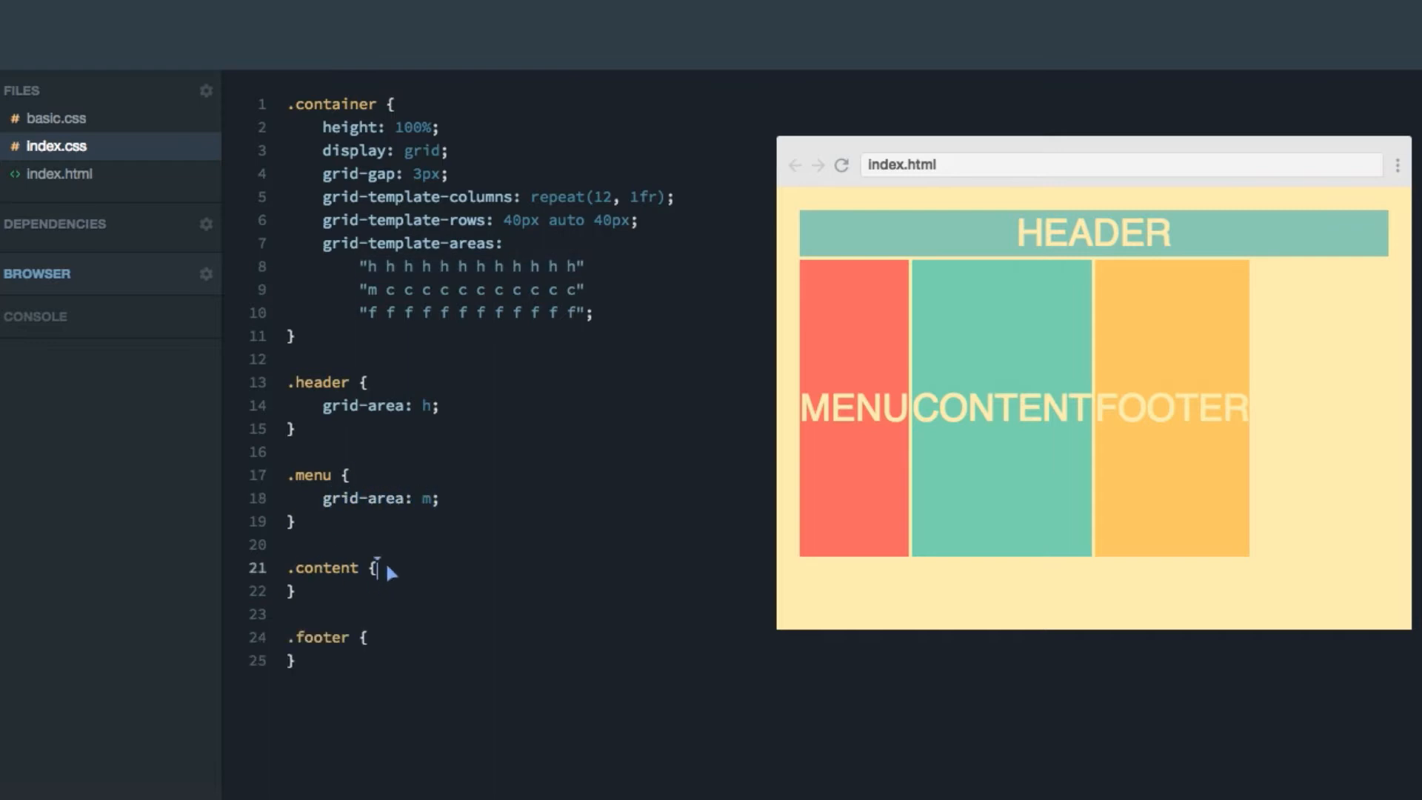
text(grida)
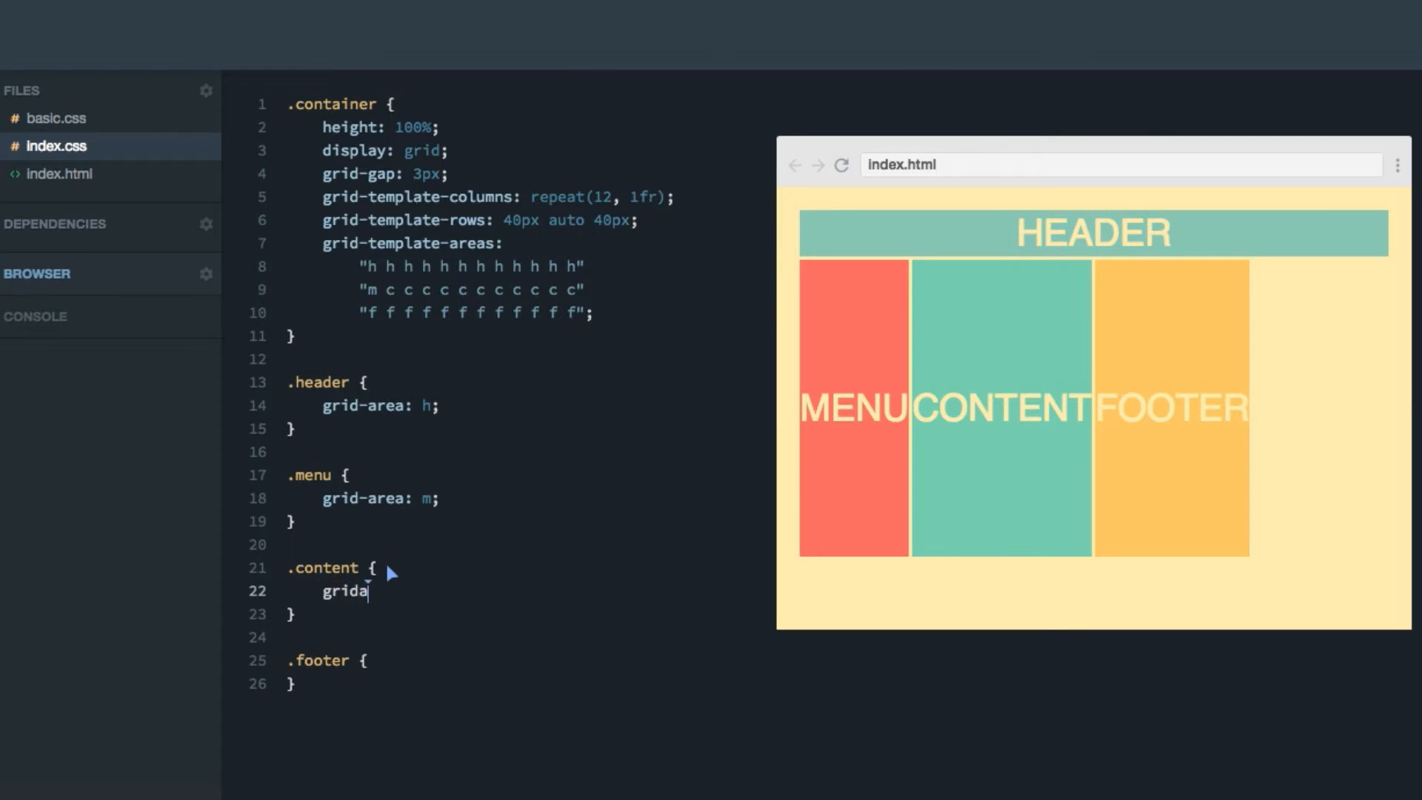
text(-area)
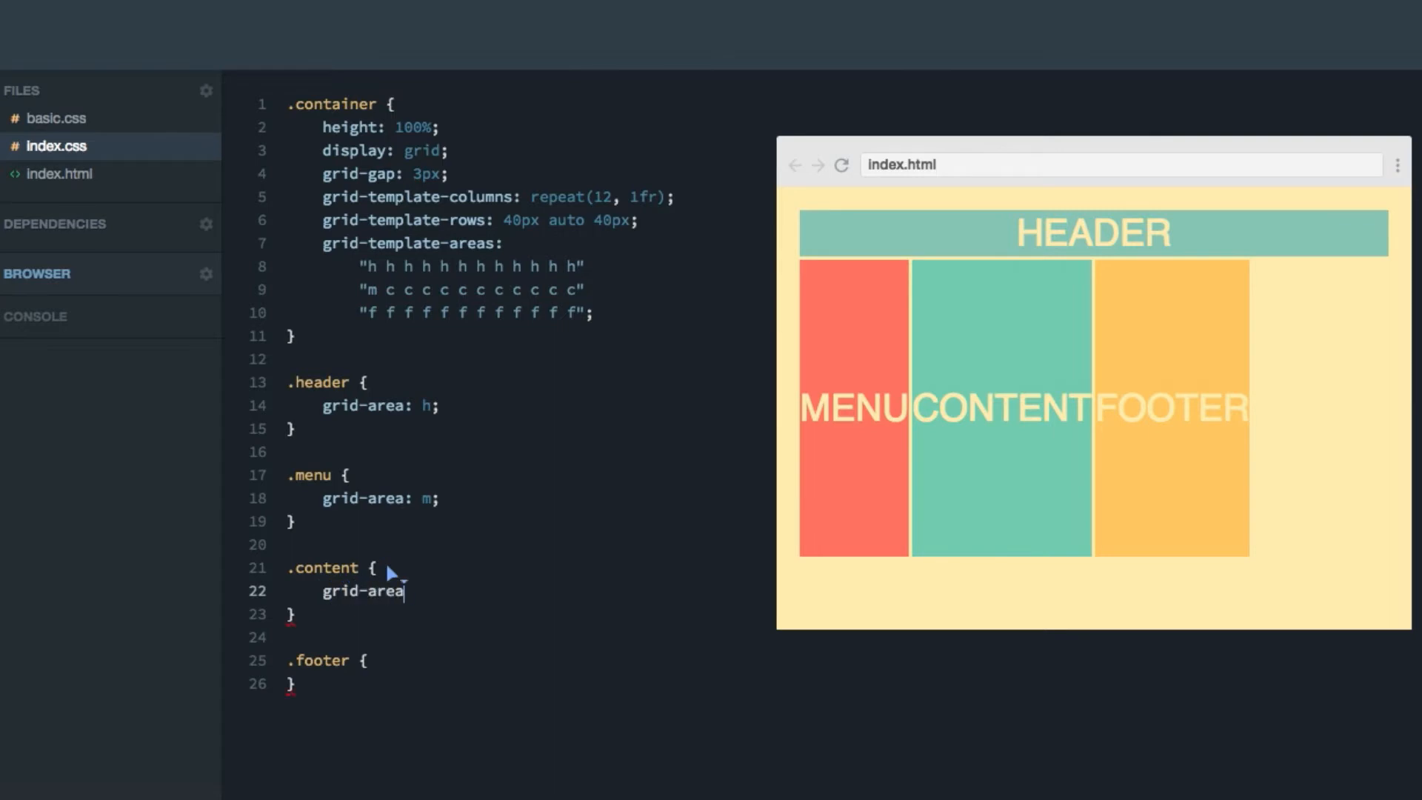
text(c;)
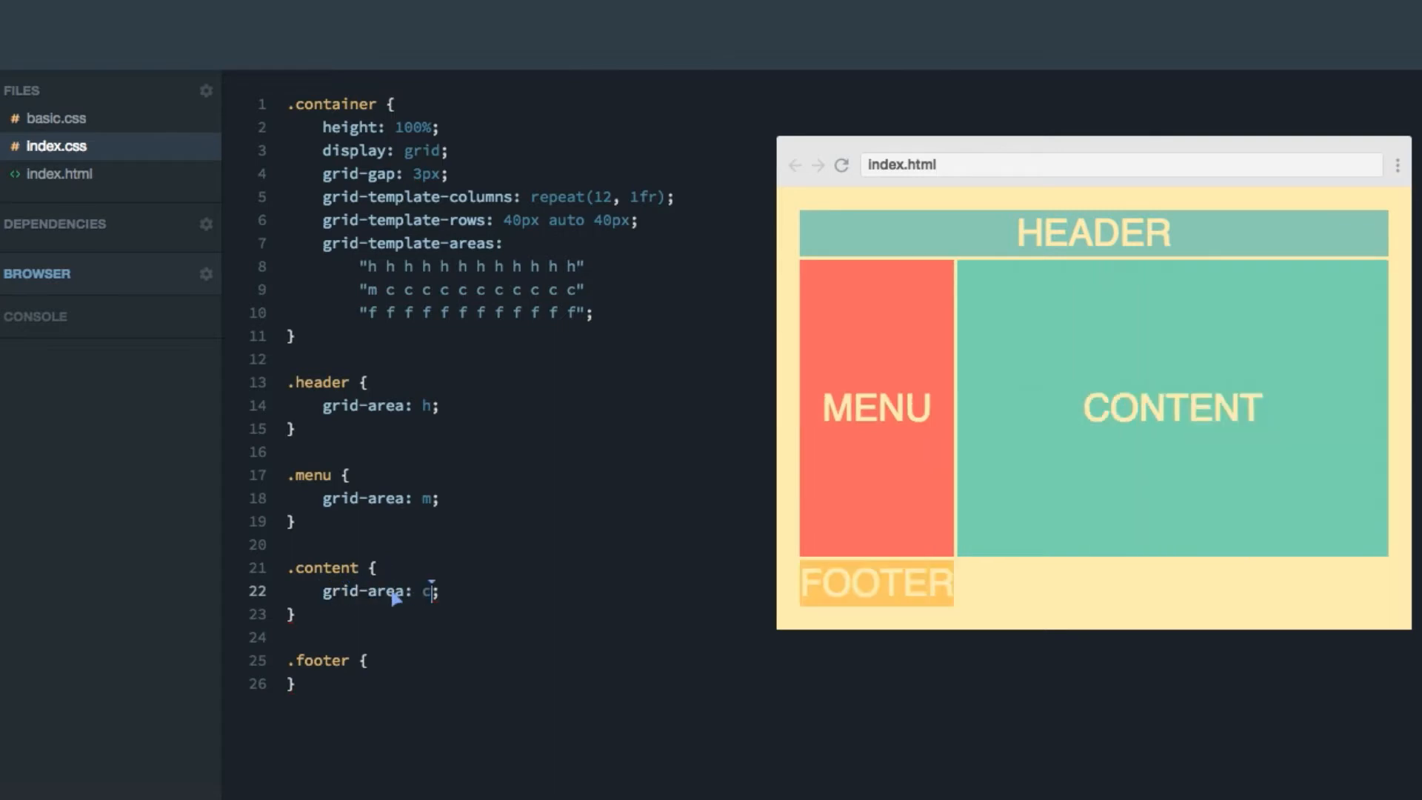
text(grid-)
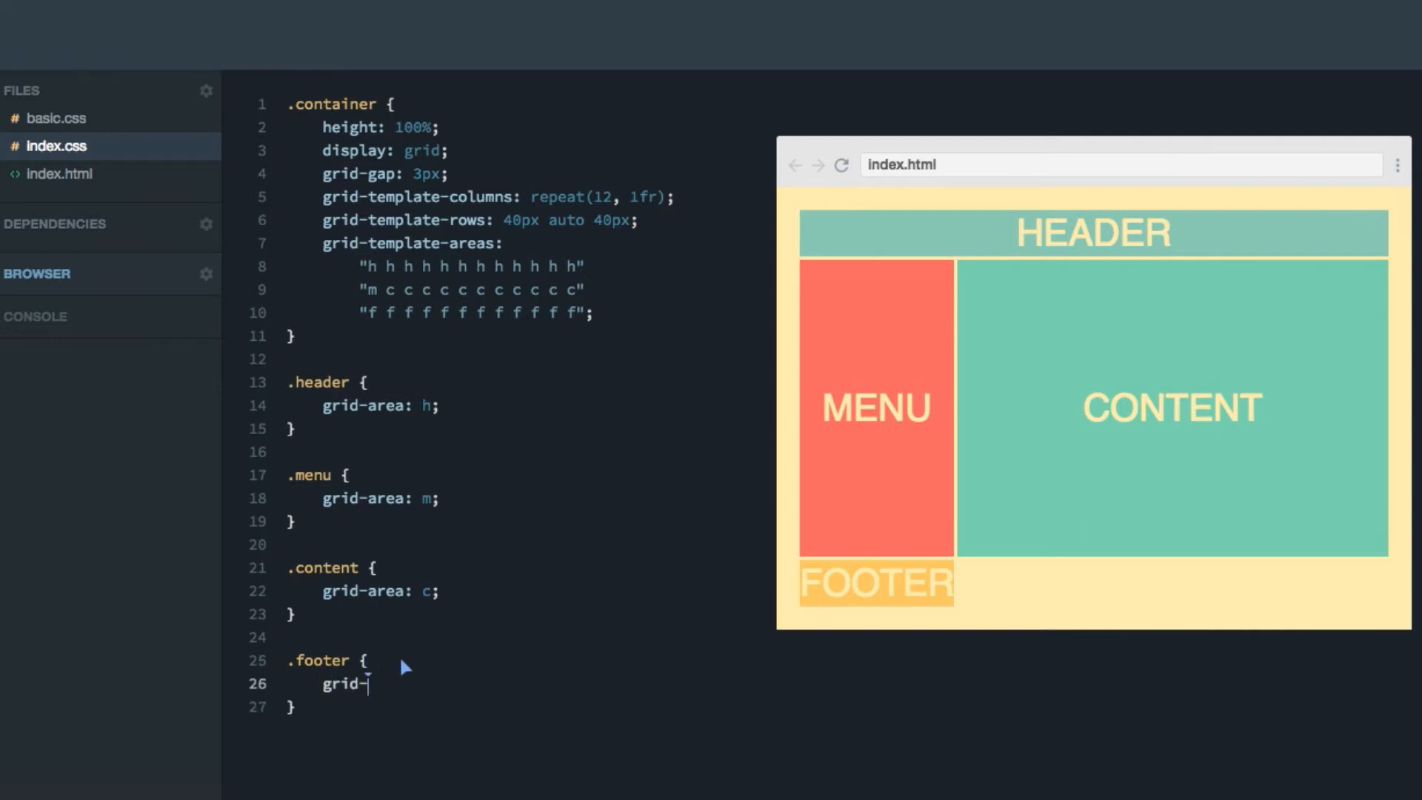
text(area: f;)
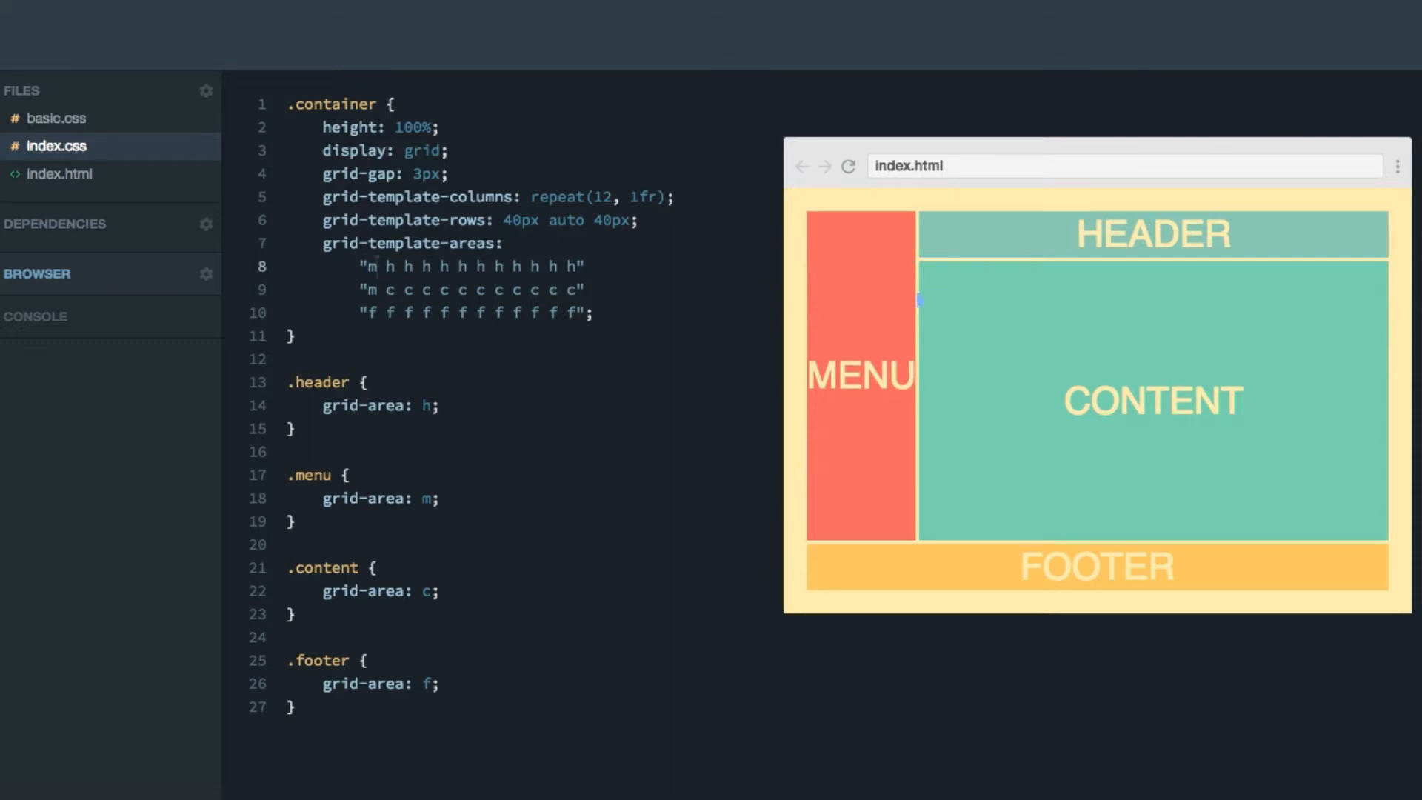
mouse_move(850, 349)
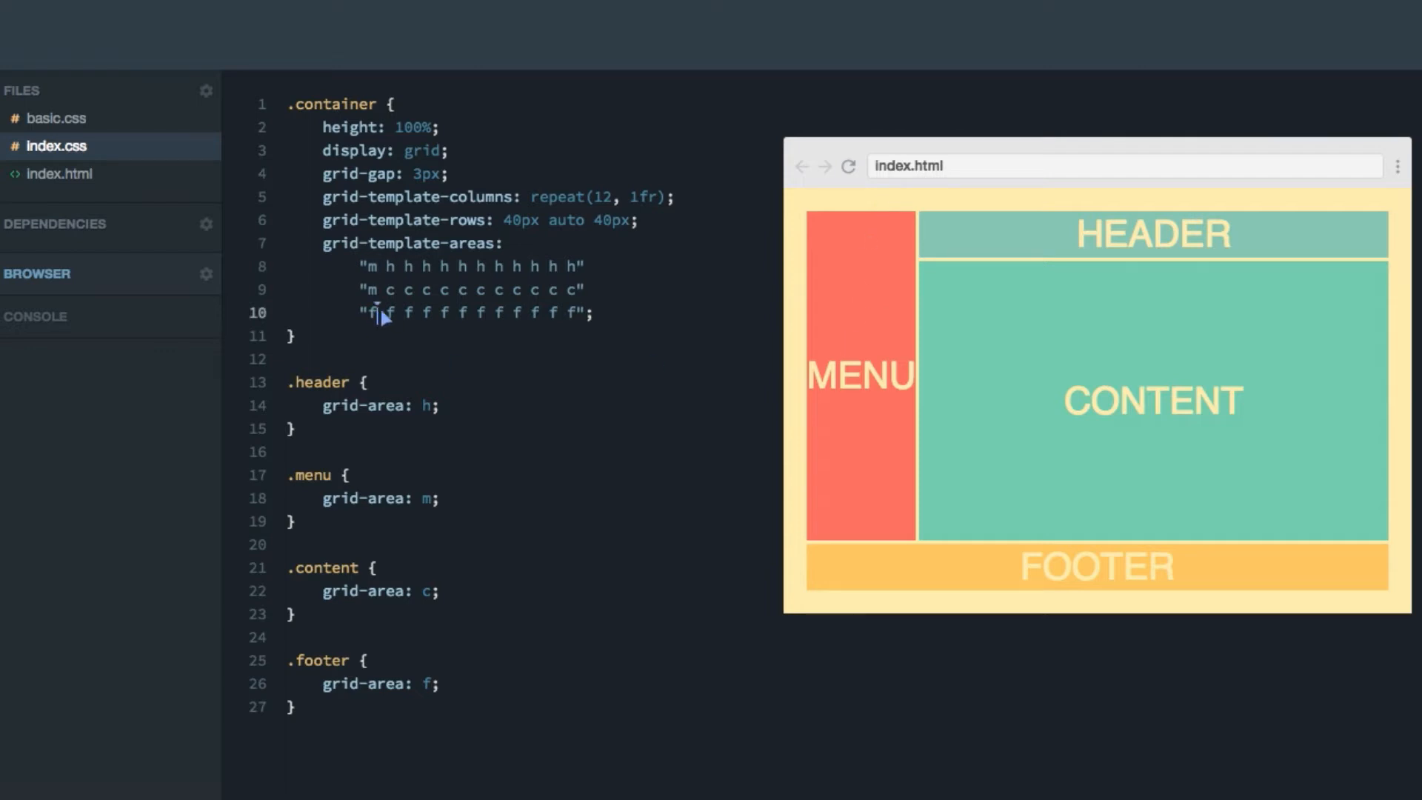
Start the bottom template row with m so the menu spans the full left column.
text(m)
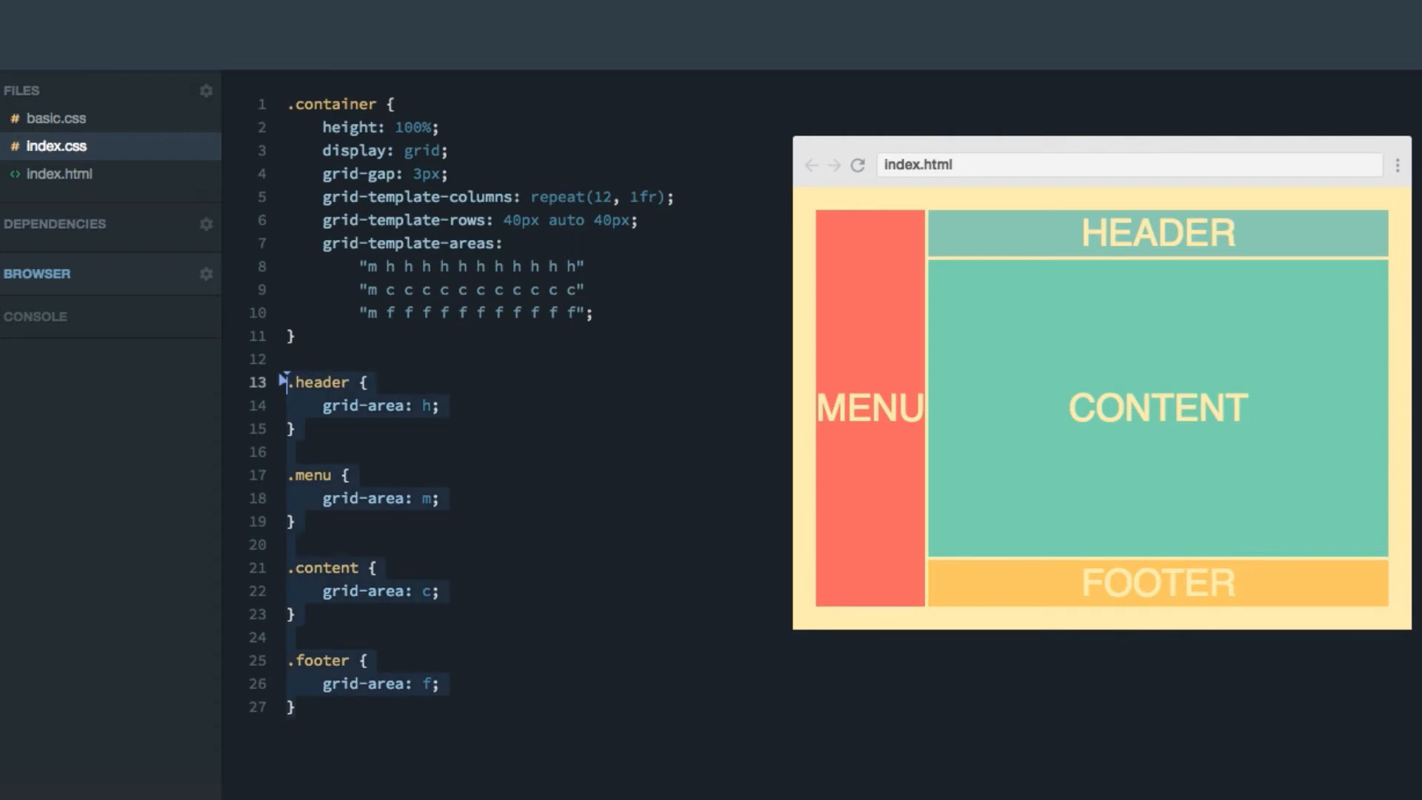
mouse_move(453, 397)
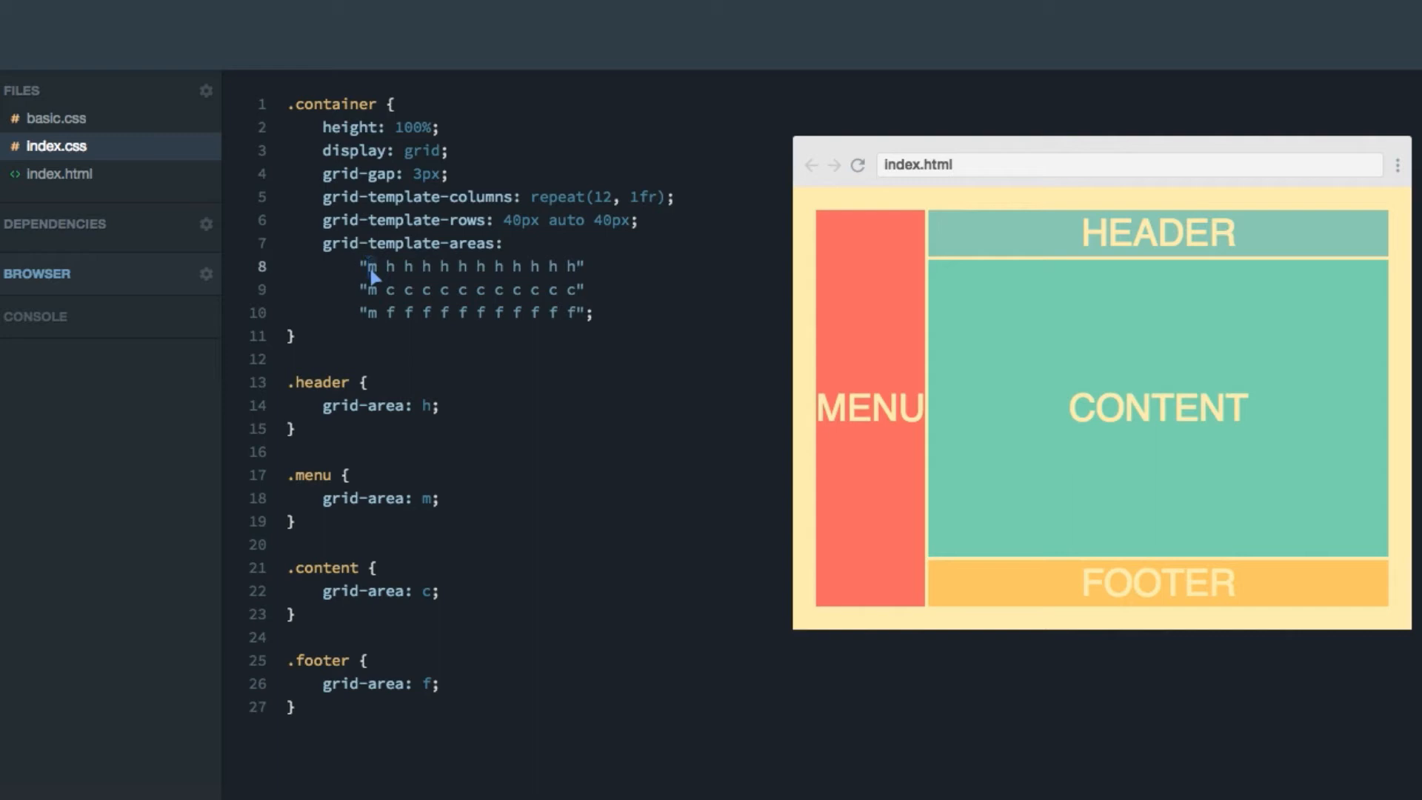
Replace the corner cells of the top and bottom rows with dots.
text(.)
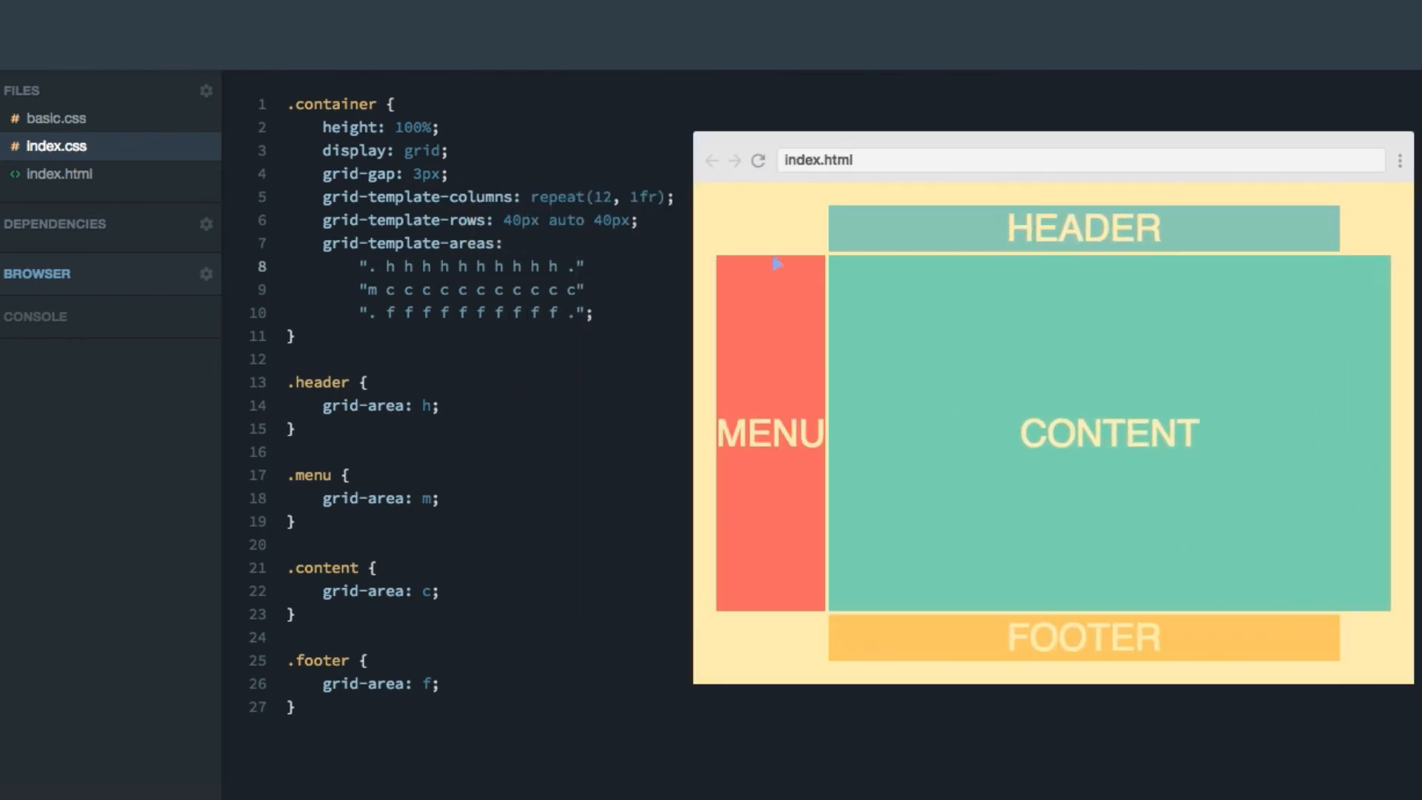
mouse_move(766, 668)
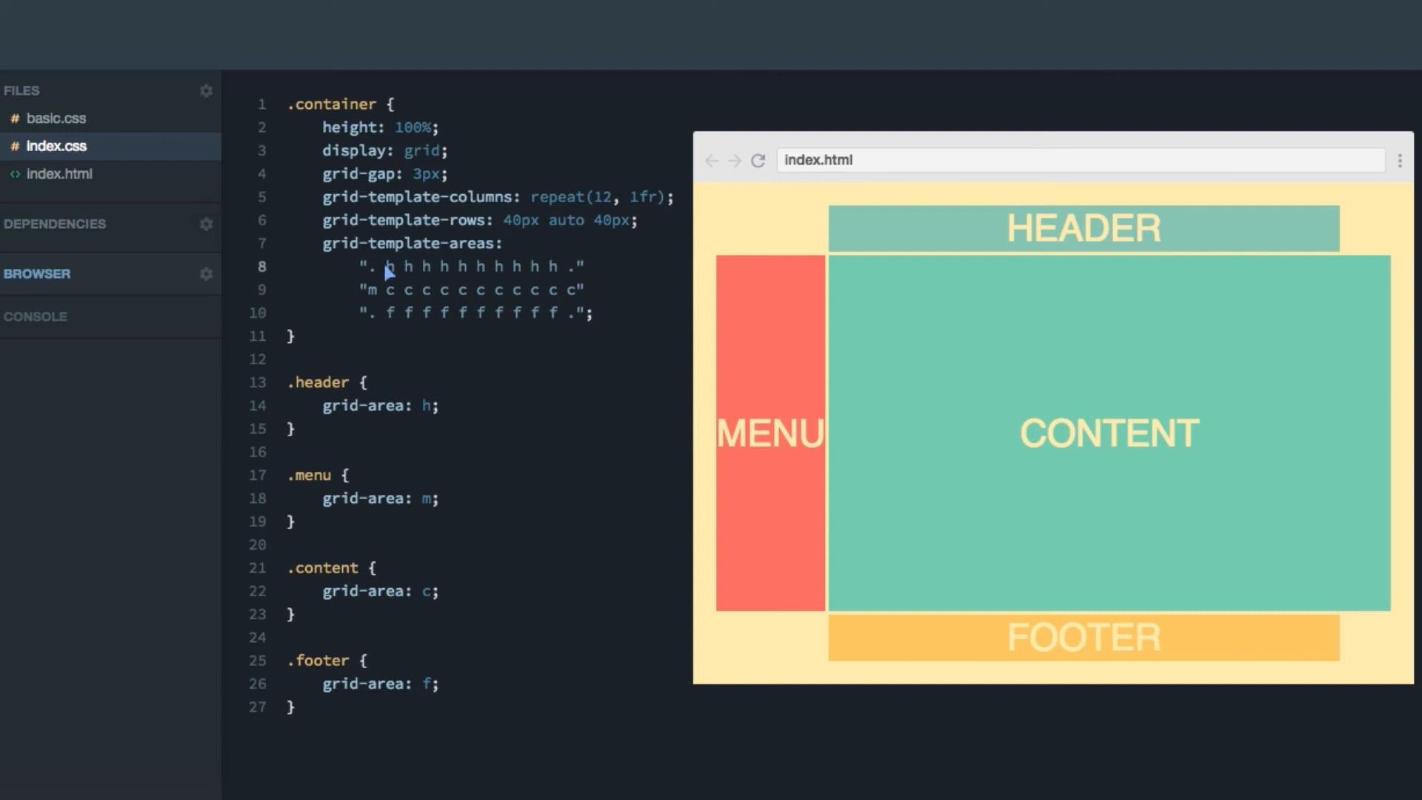
text(f)
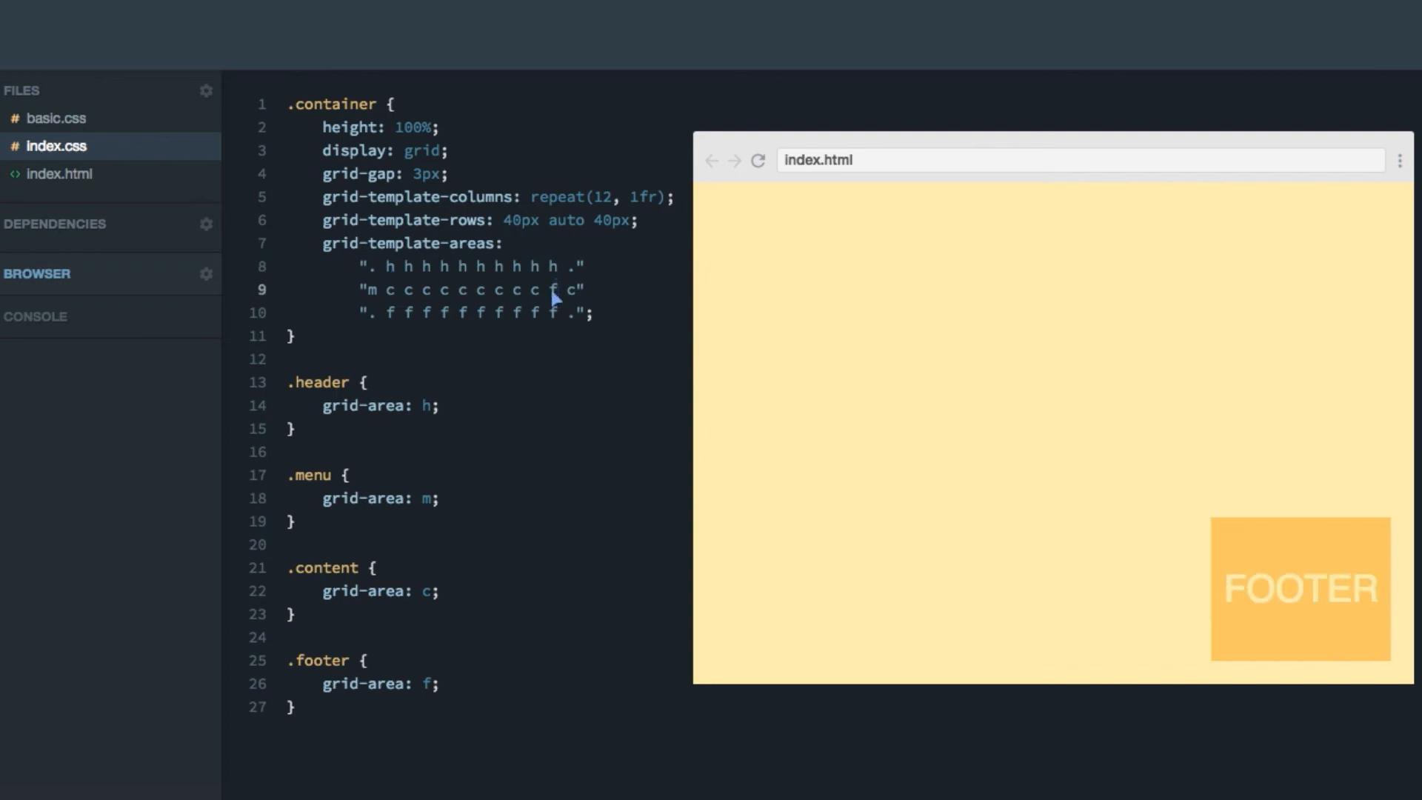
mouse_move(558, 330)
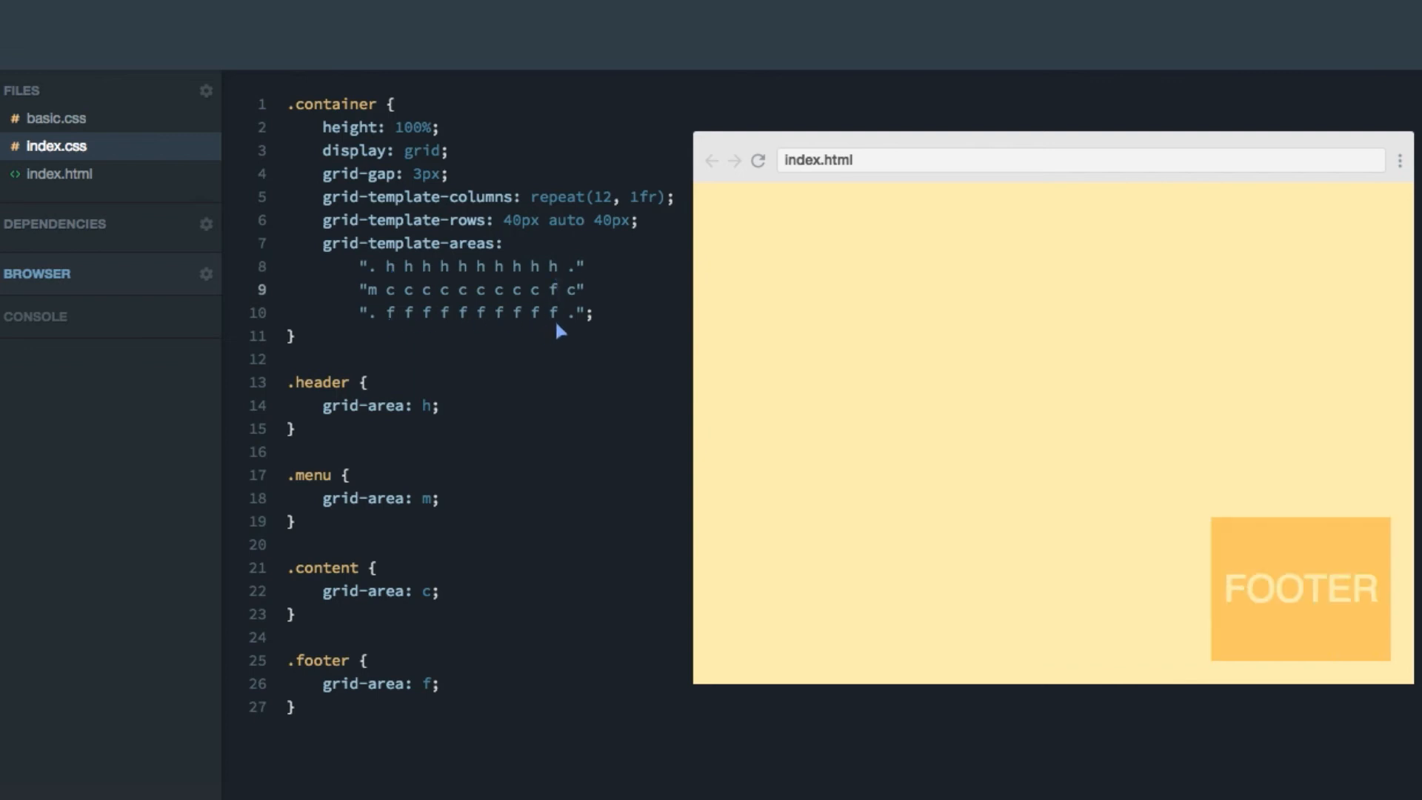
mouse_move(1392, 458)
text(c)
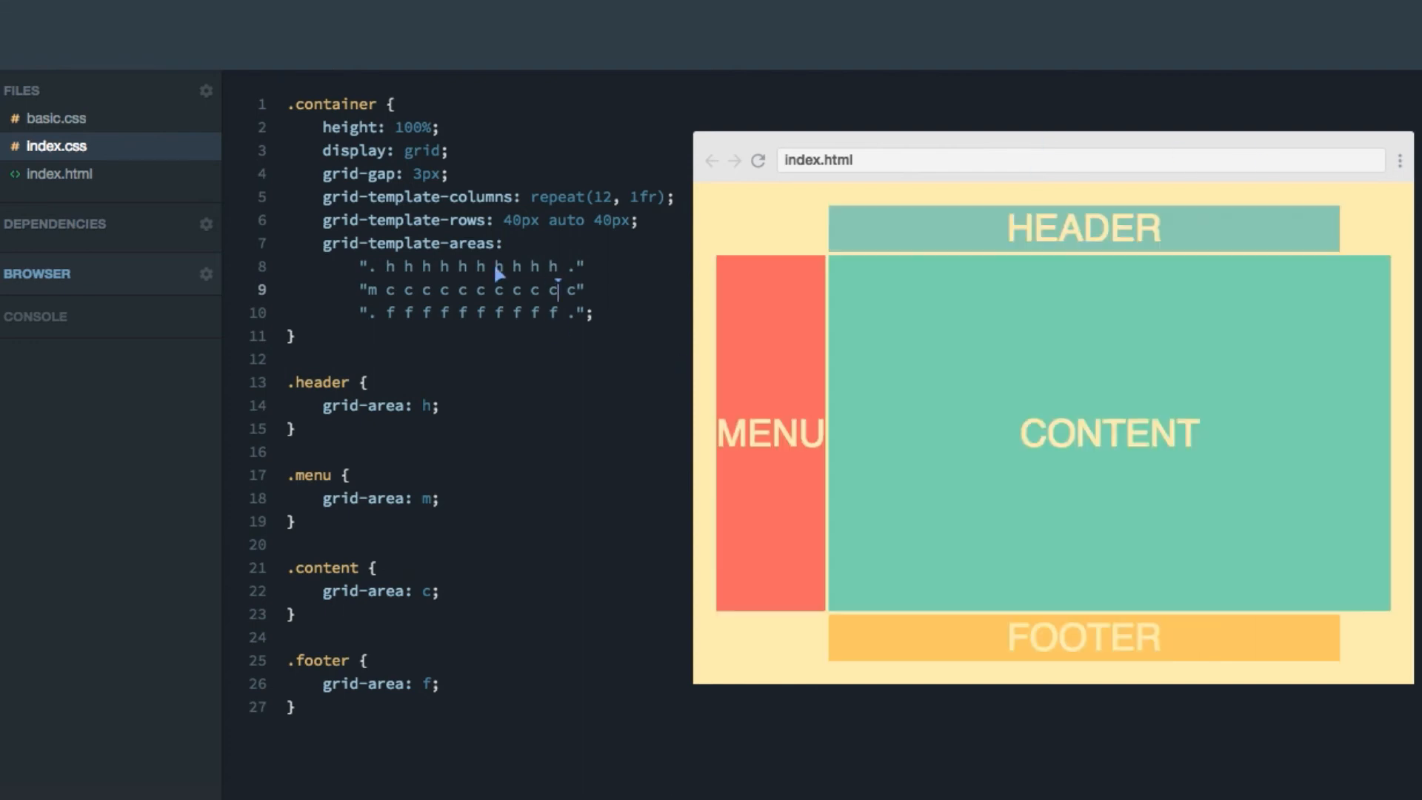
key(Backspace)
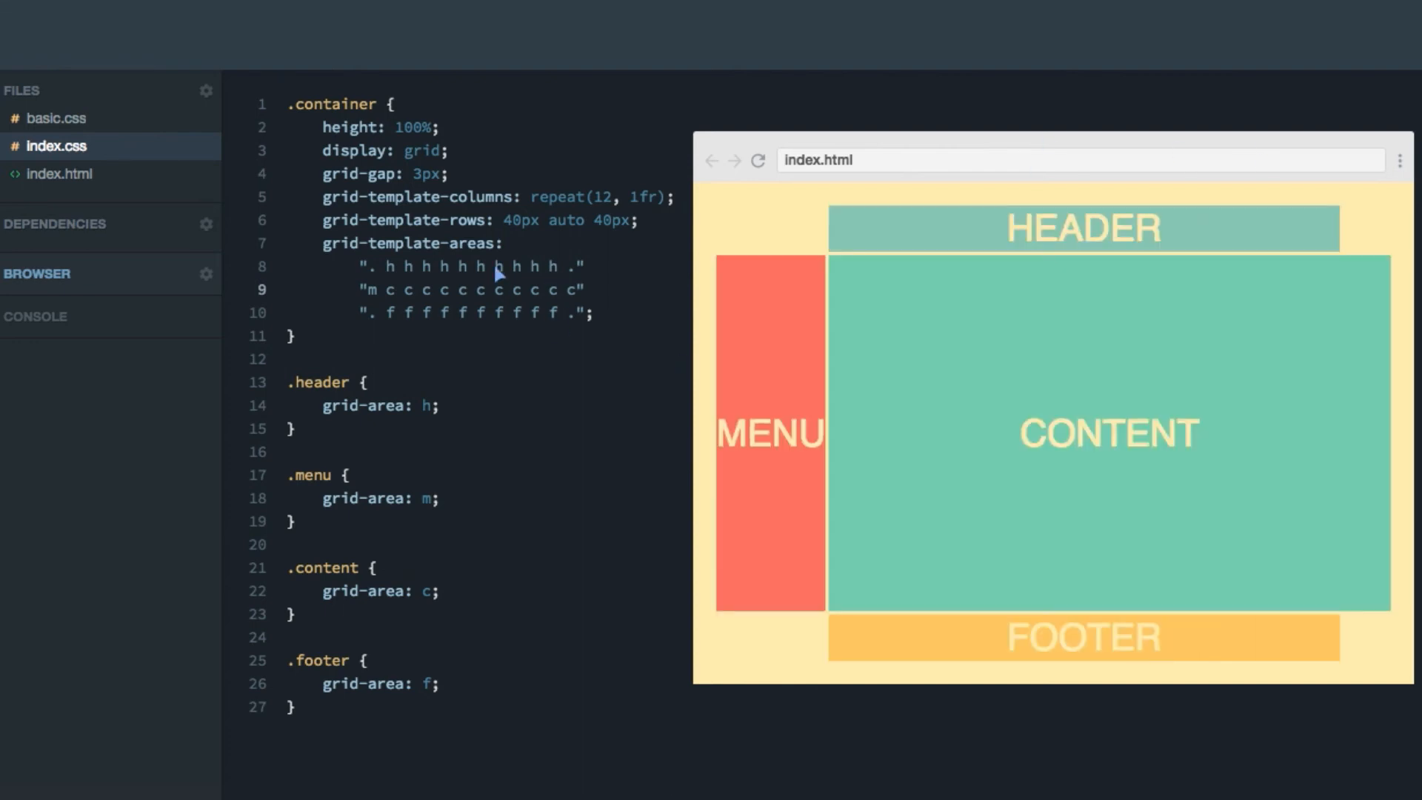
drag(363, 265, 590, 313)
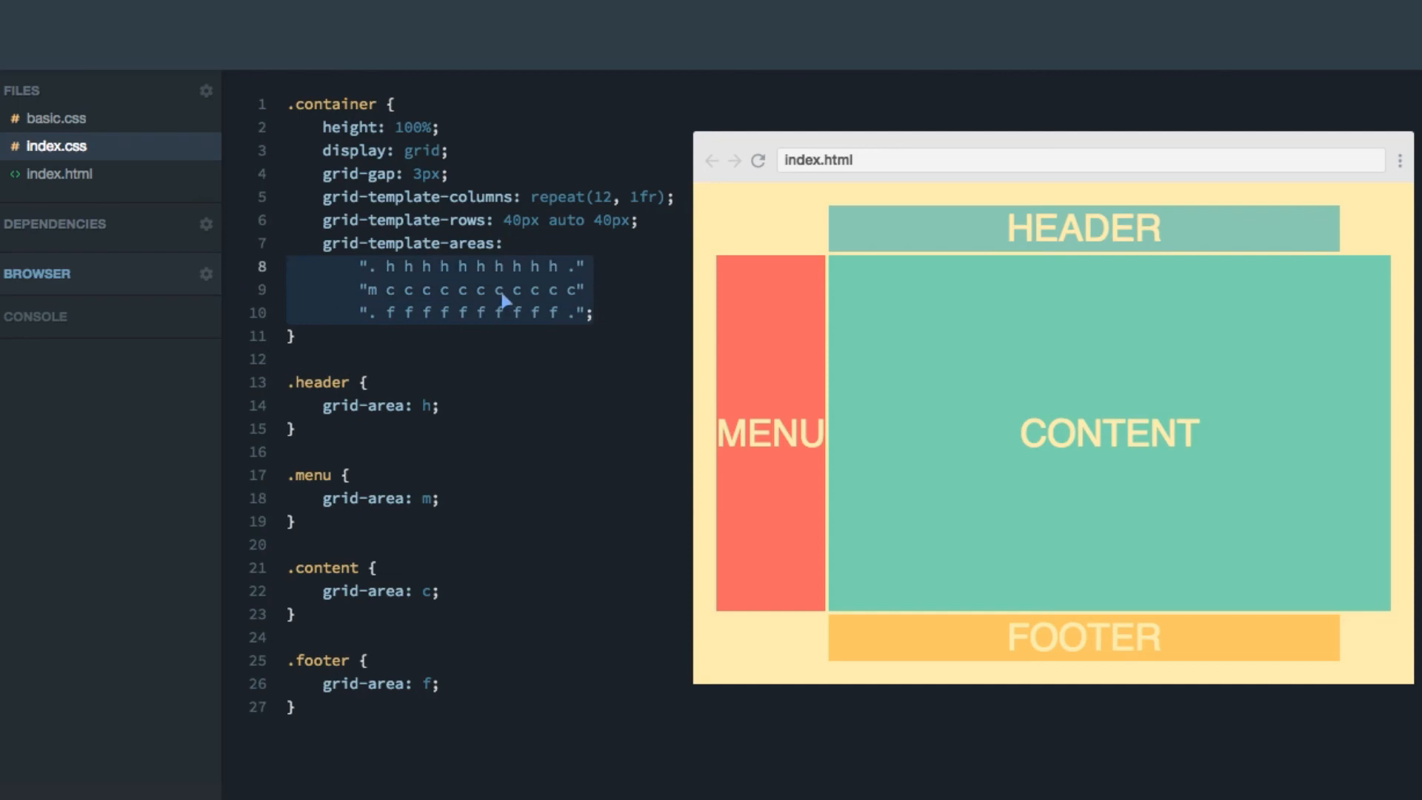
mouse_move(588, 317)
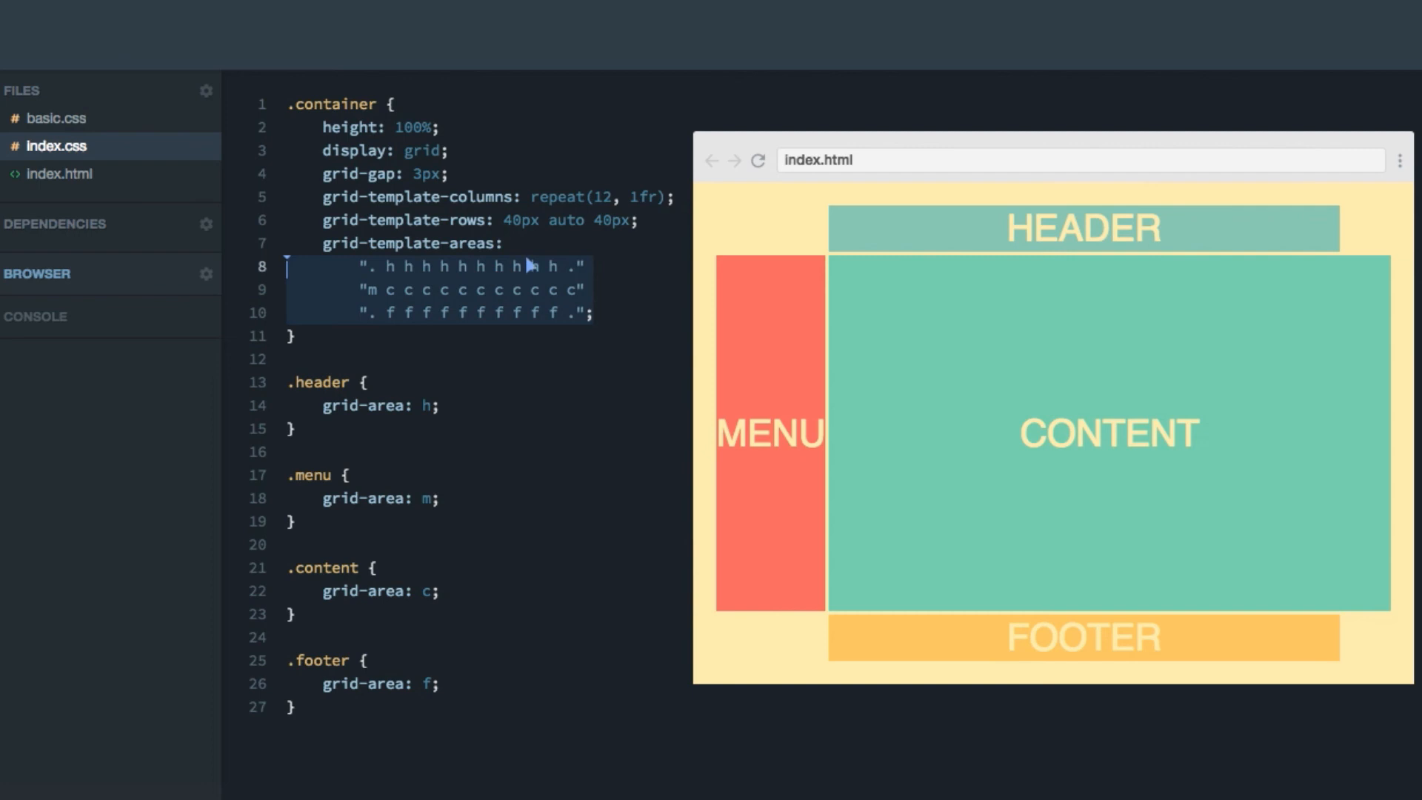
mouse_move(466, 285)
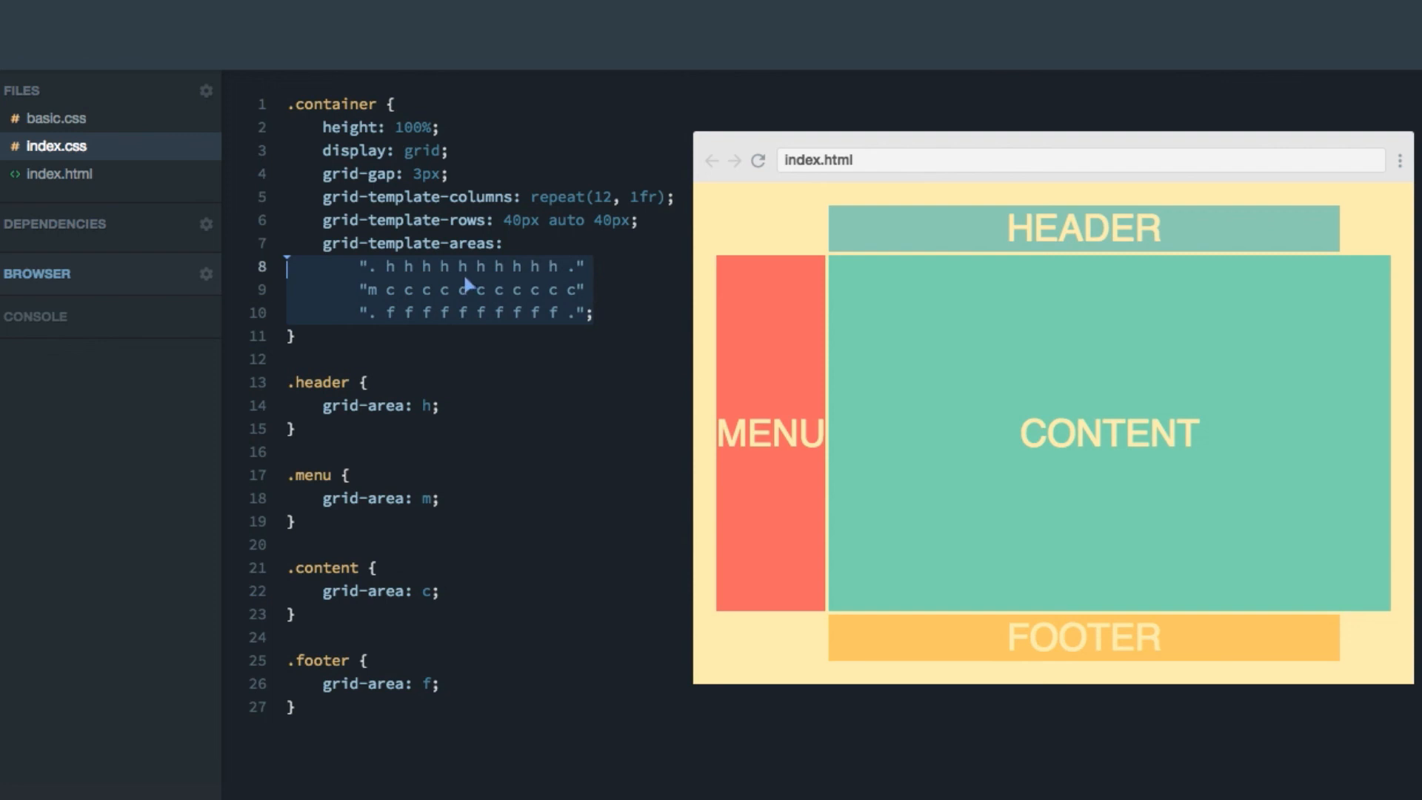